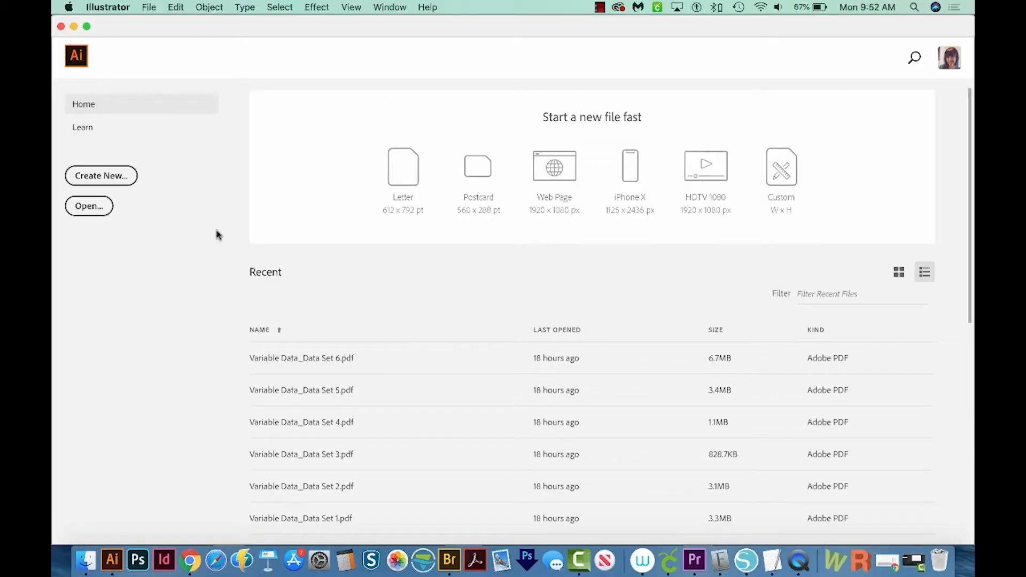
{"action": "mouse_move", "coordinate": [224, 235]}
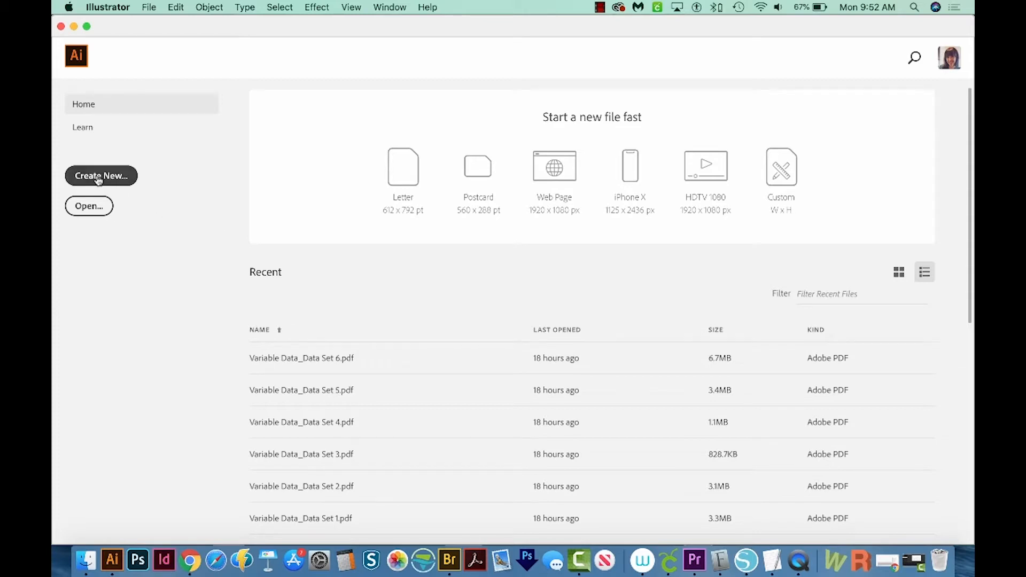
- Create a new Letter-size print document at 612 × 792 pt
{"action": "left_click", "coordinate": [101, 176]}
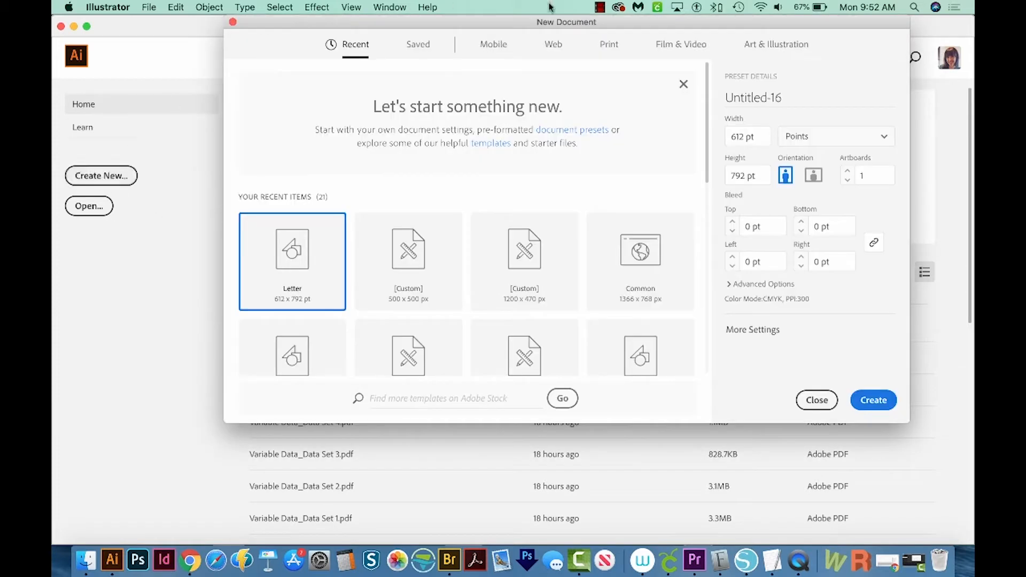
{"action": "left_click", "coordinate": [608, 44]}
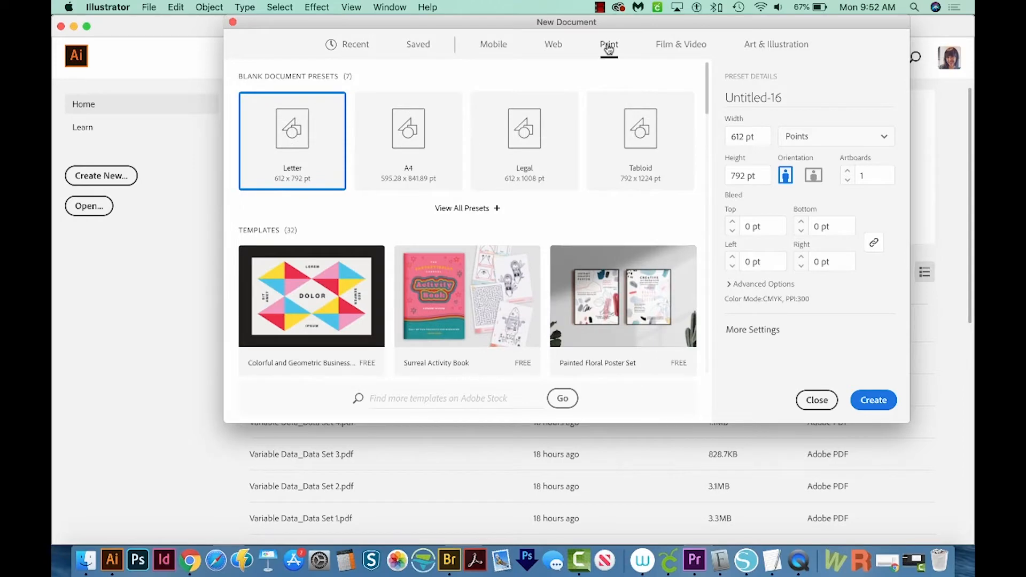
{"action": "mouse_move", "coordinate": [341, 147]}
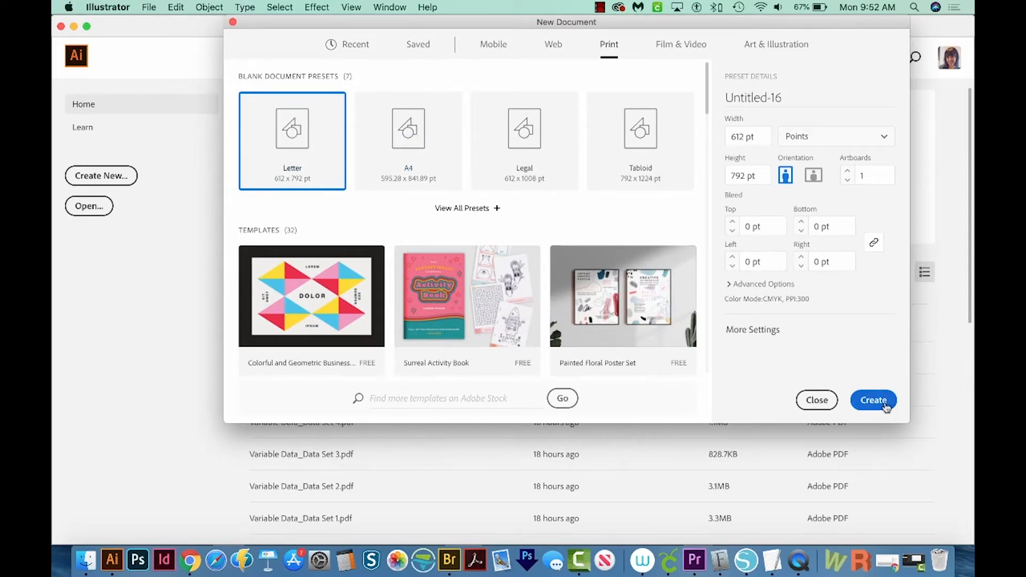
{"action": "left_click", "coordinate": [874, 400]}
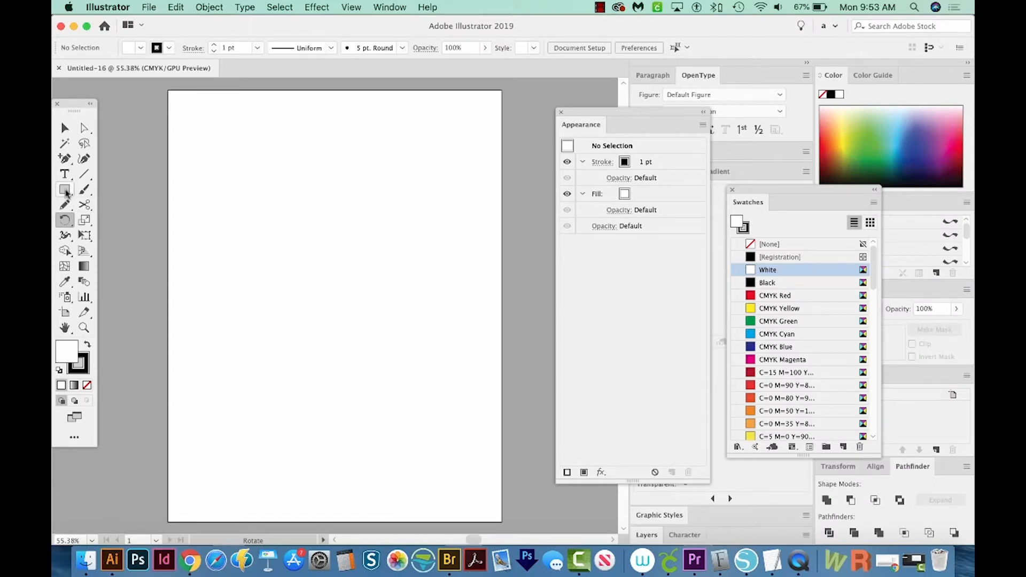
- Draw a page-sized rectangle and fill it near-black from the Color Picker
{"action": "left_click", "coordinate": [64, 190]}
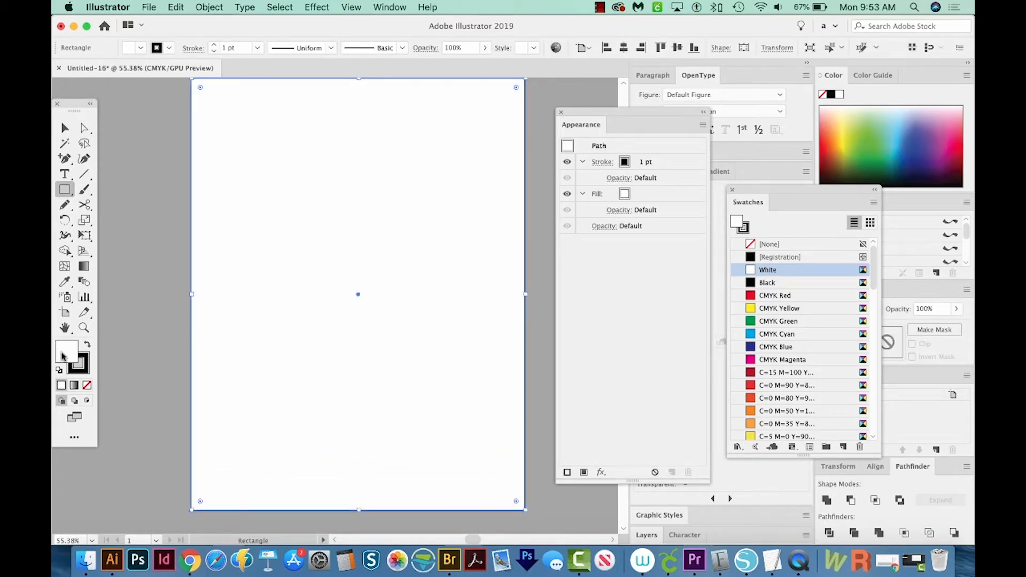
{"action": "mouse_move", "coordinate": [74, 359]}
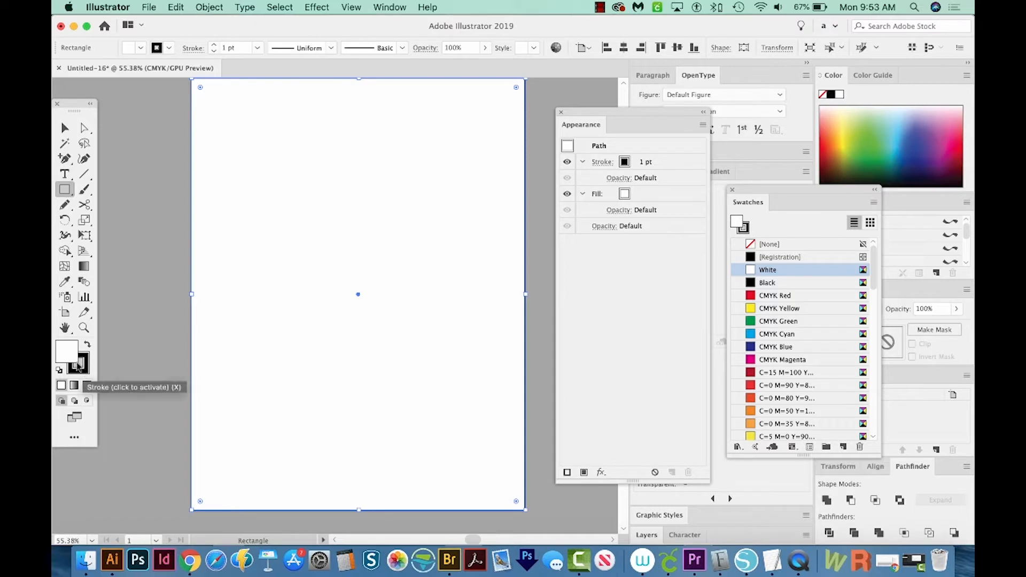
{"action": "mouse_move", "coordinate": [78, 365]}
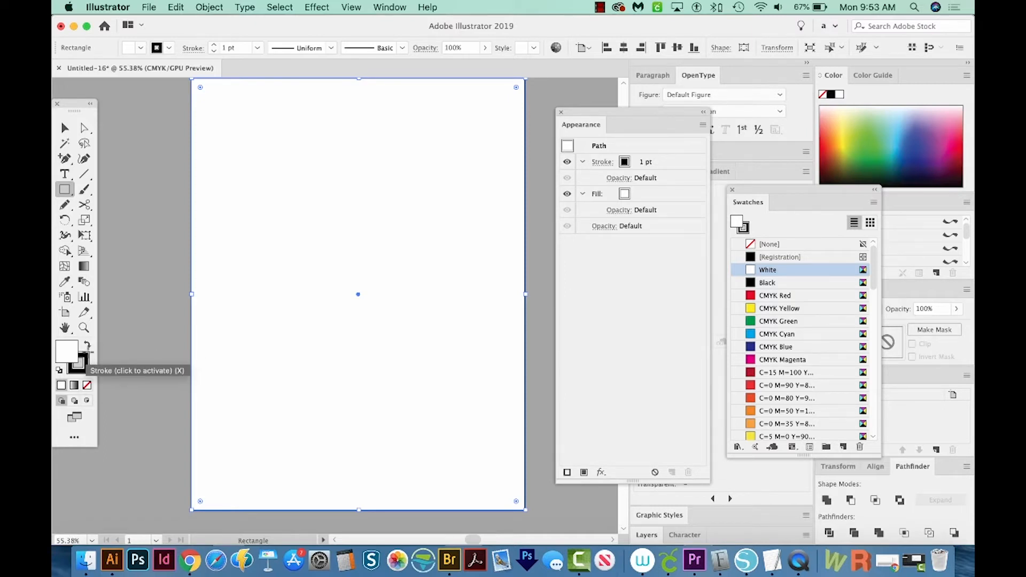
{"action": "left_click", "coordinate": [767, 282]}
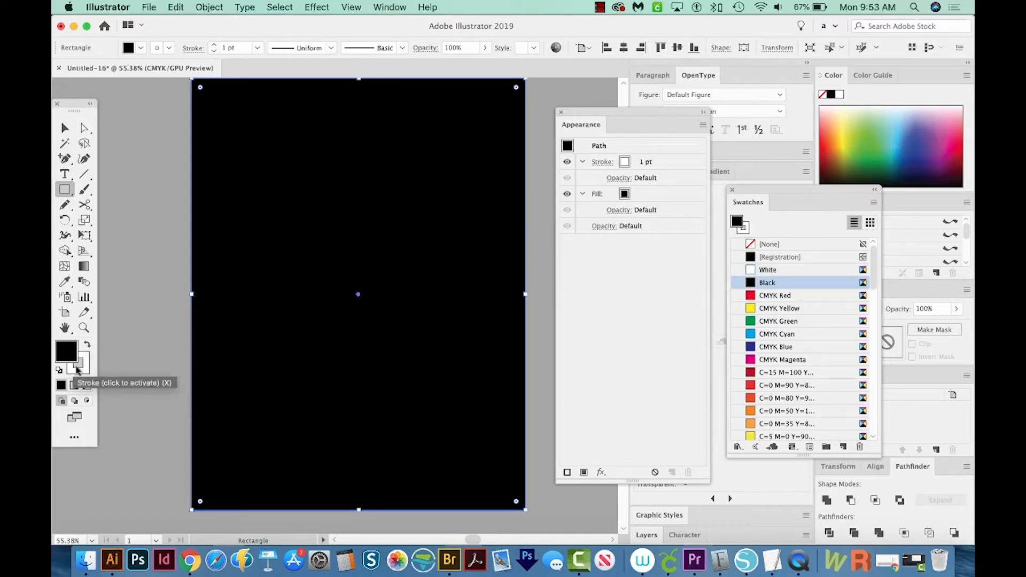
{"action": "left_click", "coordinate": [767, 269]}
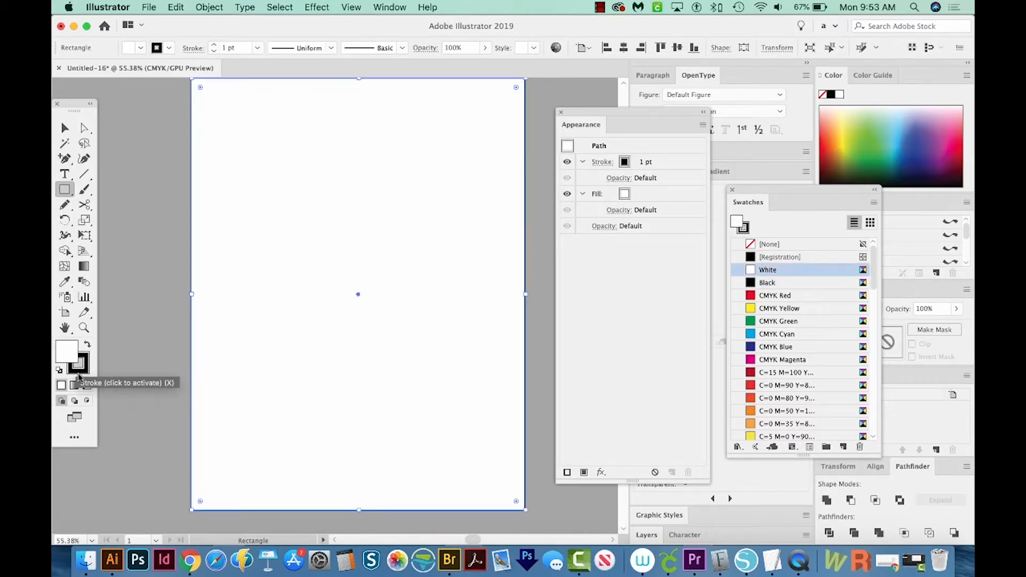
{"action": "left_click", "coordinate": [767, 282]}
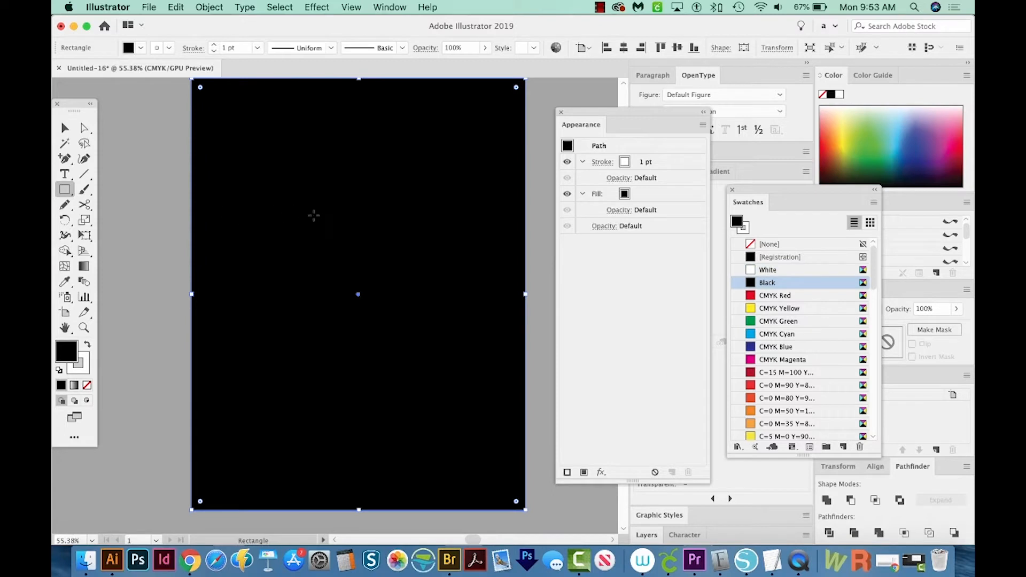
{"action": "mouse_move", "coordinate": [64, 347]}
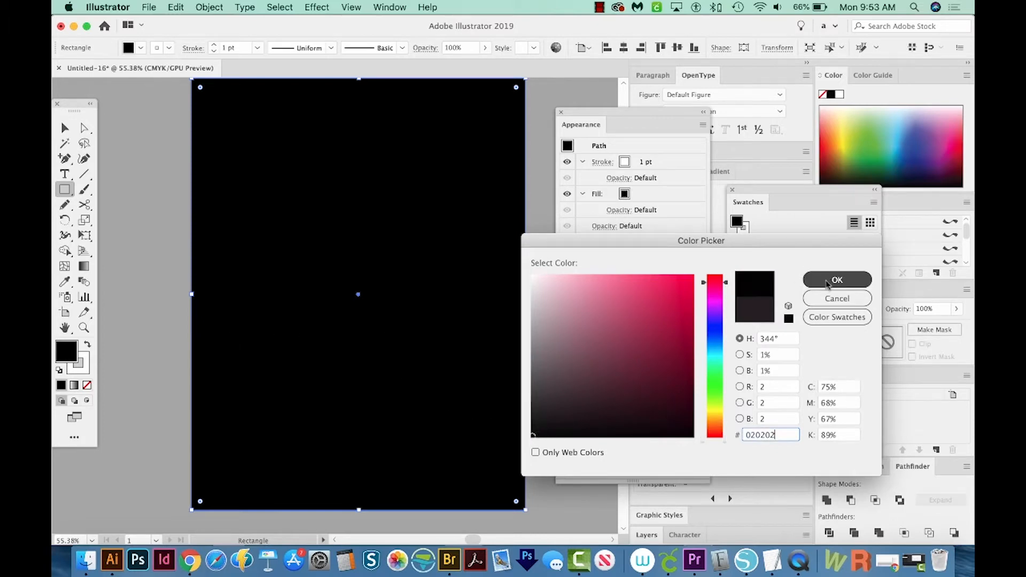
{"action": "left_click", "coordinate": [836, 280]}
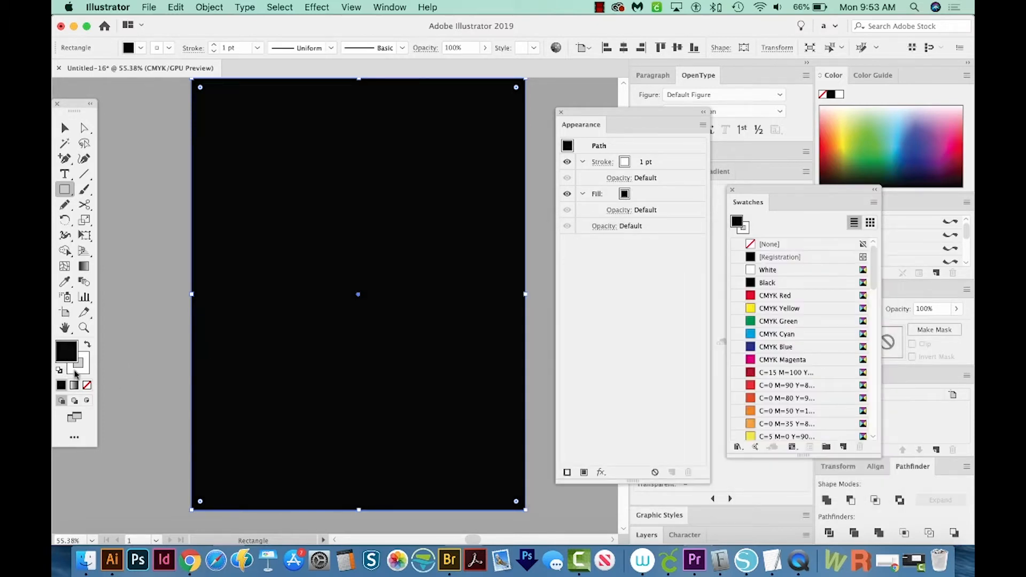
- Set the rectangle's stroke to None and return to the Selection tool
{"action": "left_click", "coordinate": [767, 269]}
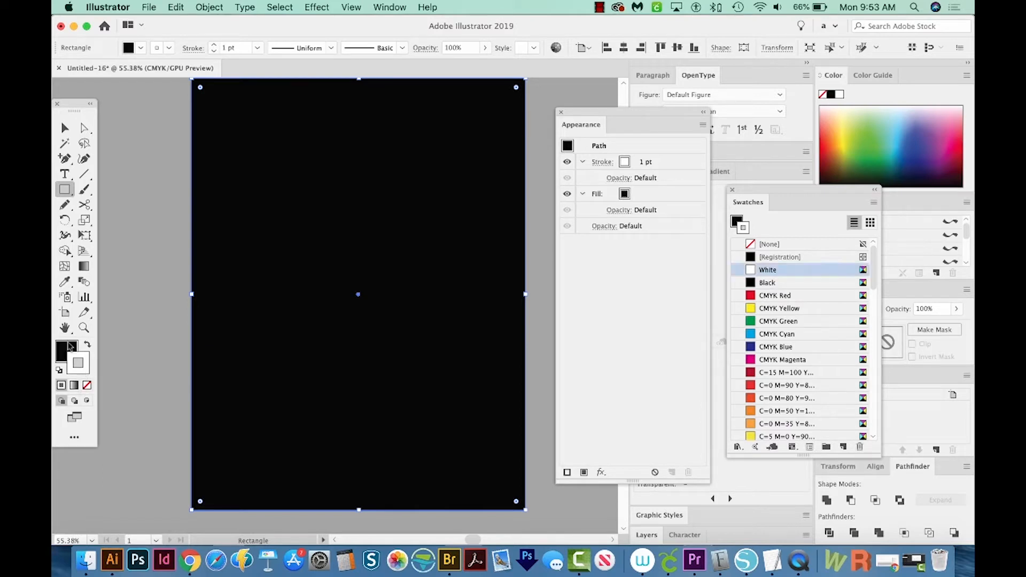
{"action": "mouse_move", "coordinate": [77, 364]}
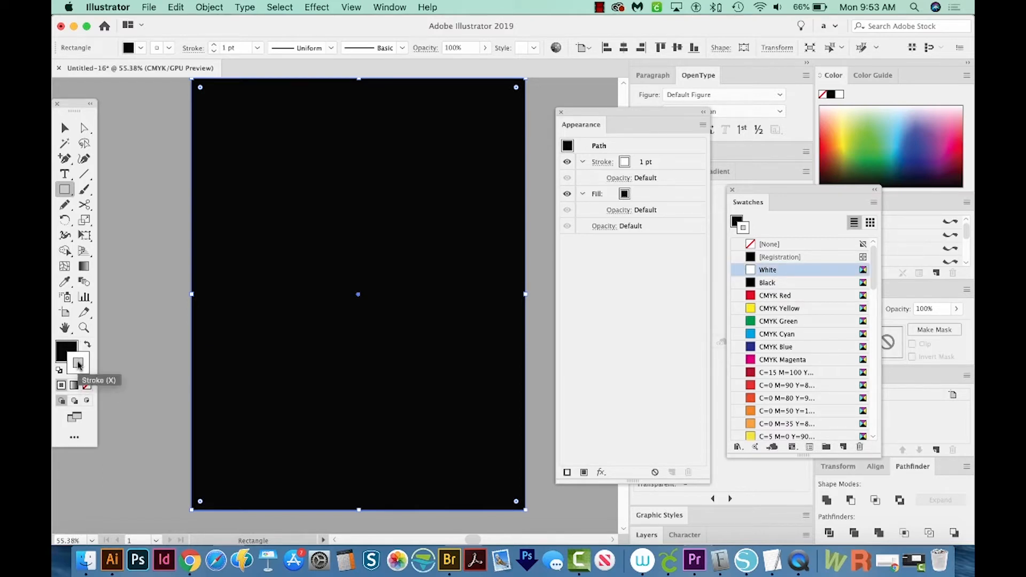
{"action": "mouse_move", "coordinate": [159, 424]}
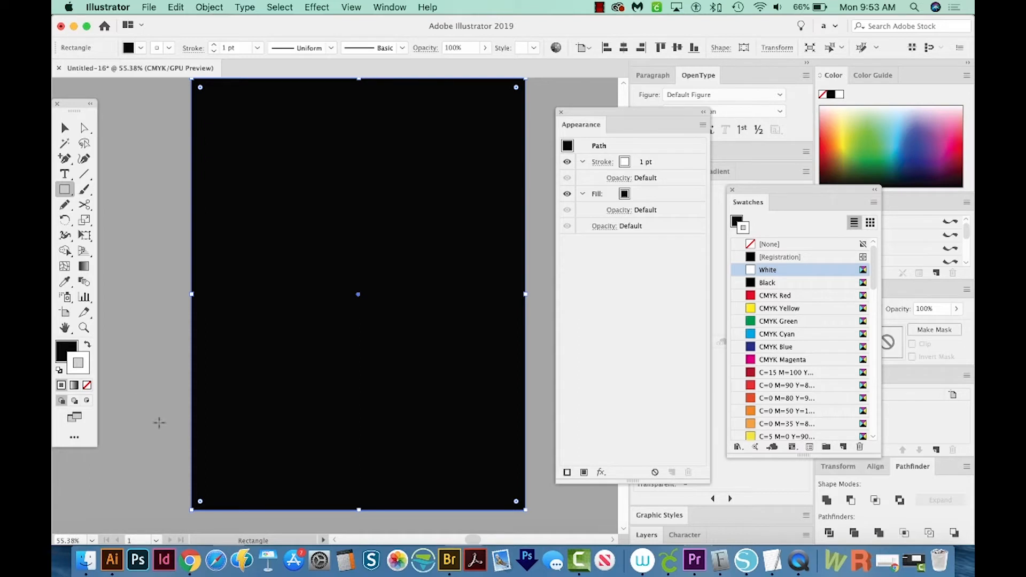
{"action": "mouse_move", "coordinate": [77, 356]}
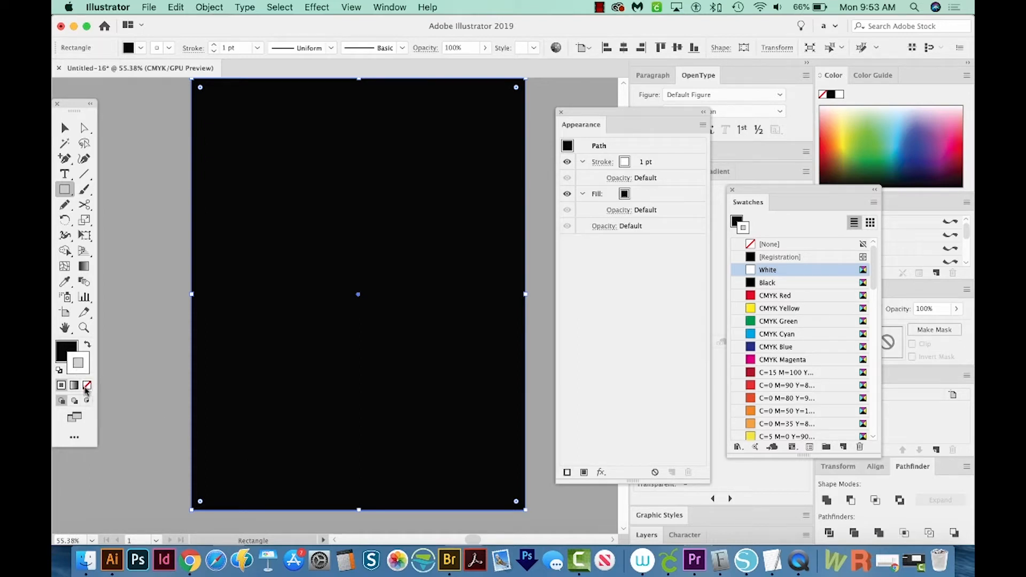
{"action": "left_click", "coordinate": [769, 244]}
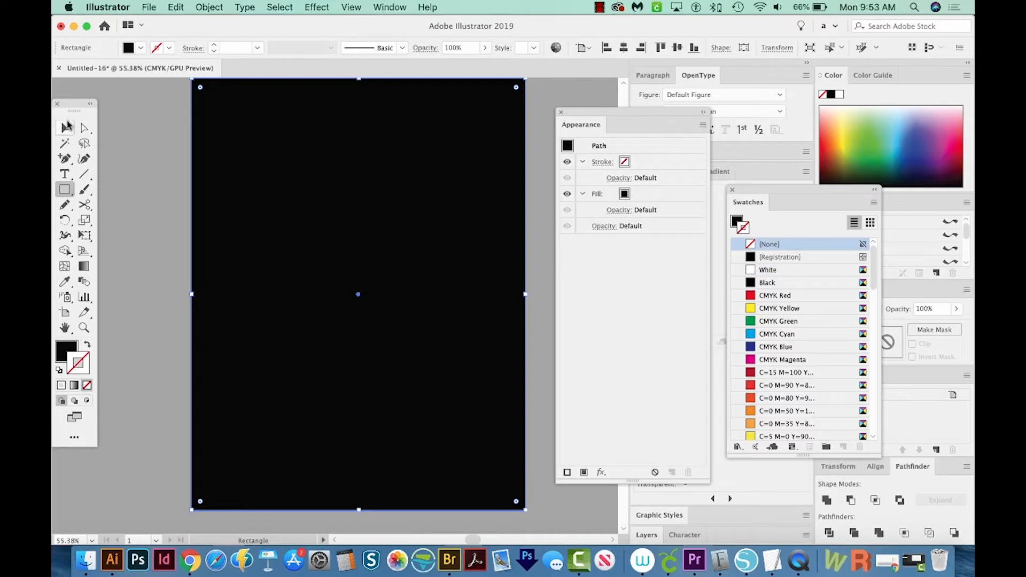
{"action": "left_click", "coordinate": [64, 127]}
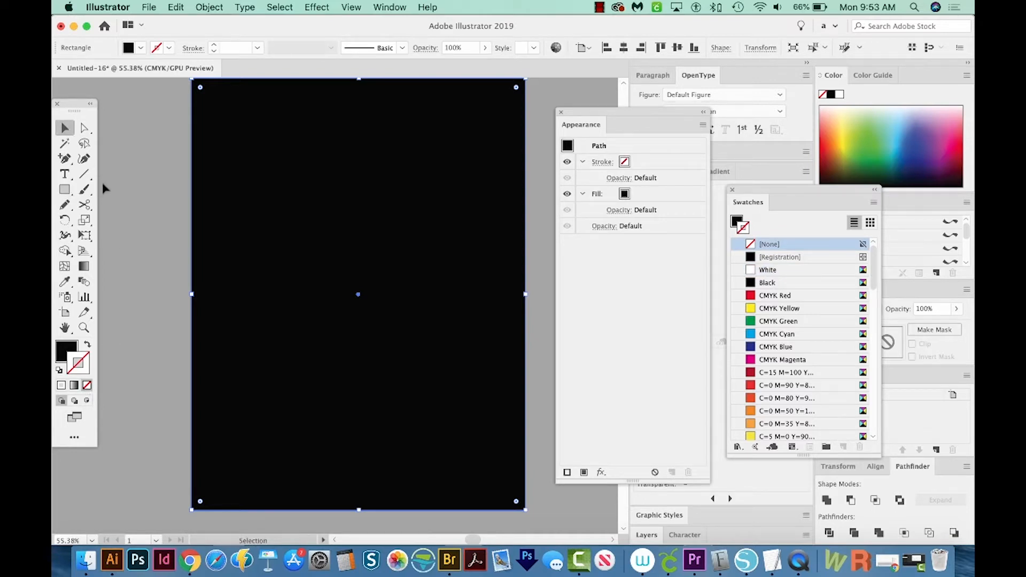
- Draw a large circle in the upper half with no fill and a blue 2 pt stroke
{"action": "left_click", "coordinate": [64, 190]}
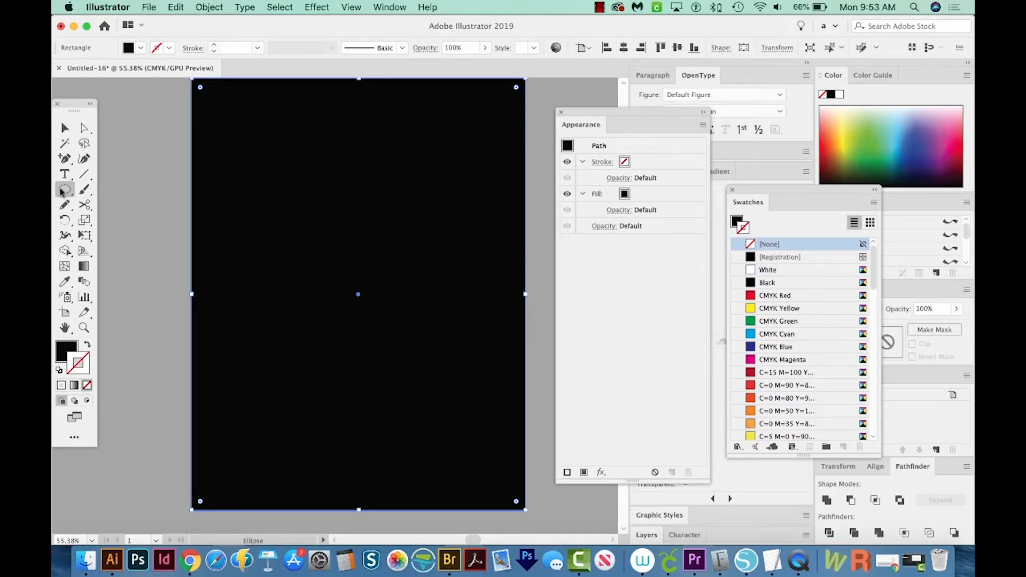
{"action": "mouse_move", "coordinate": [64, 190]}
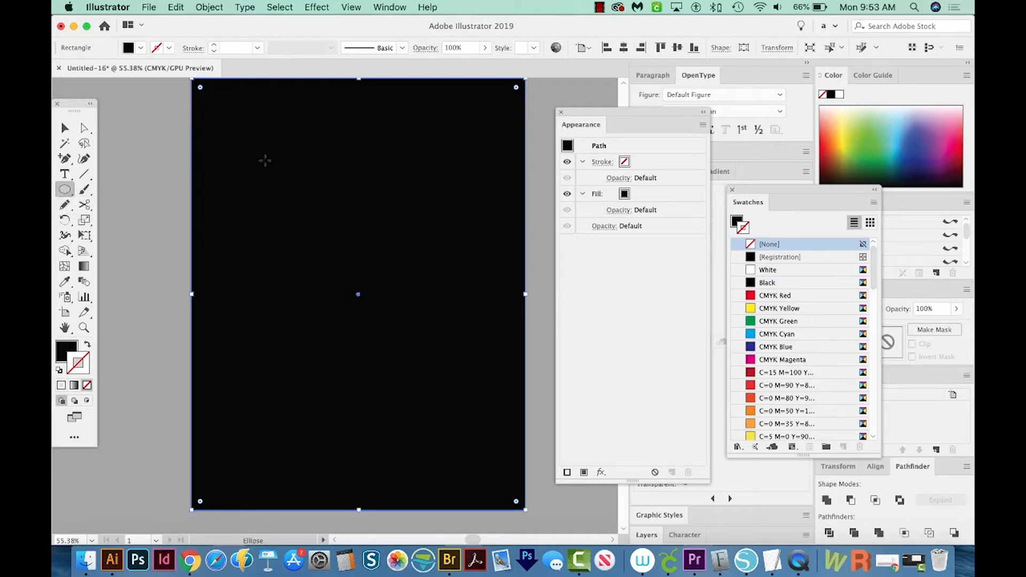
{"action": "mouse_move", "coordinate": [227, 136]}
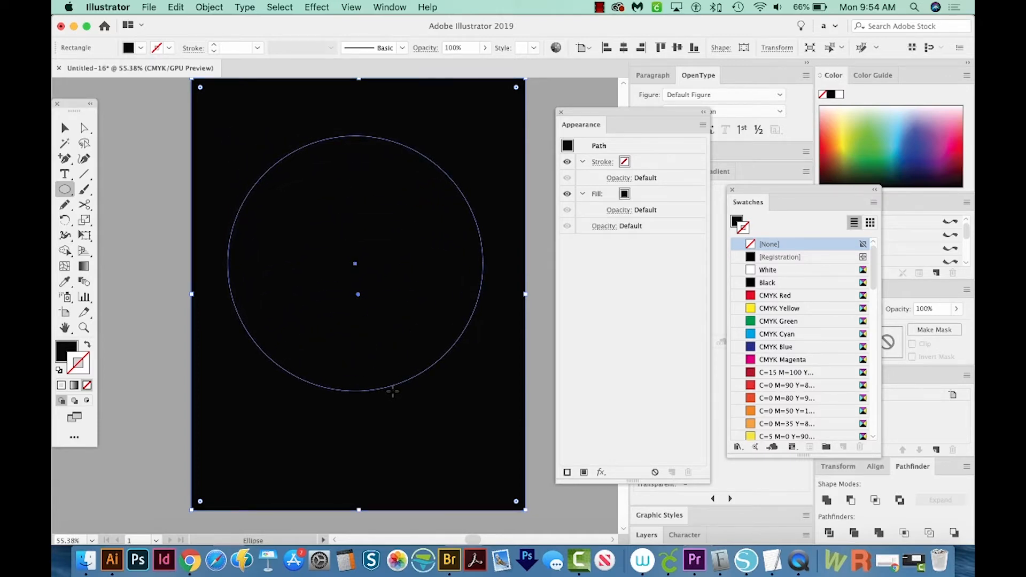
{"action": "left_click", "coordinate": [356, 263]}
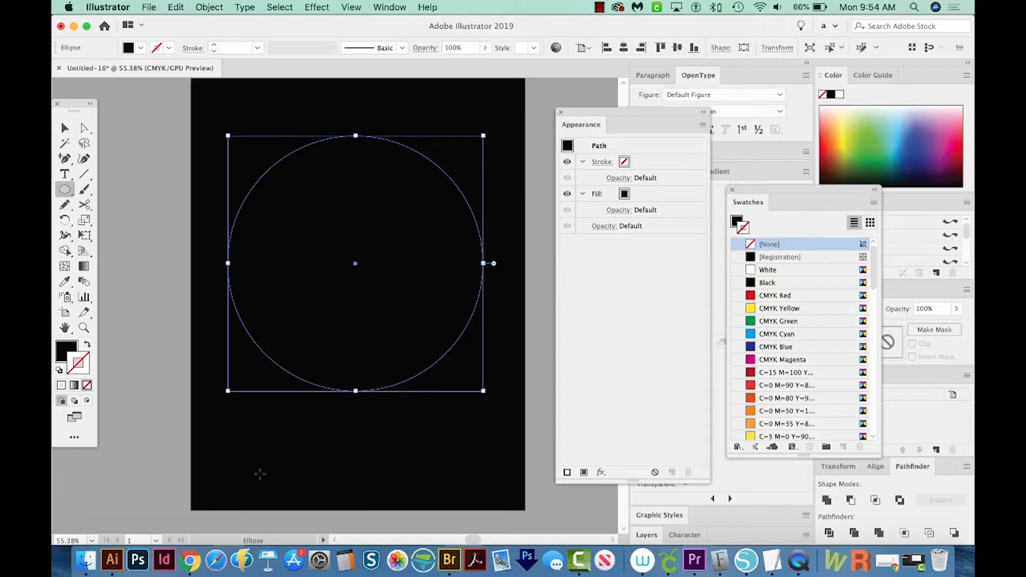
{"action": "mouse_move", "coordinate": [255, 485]}
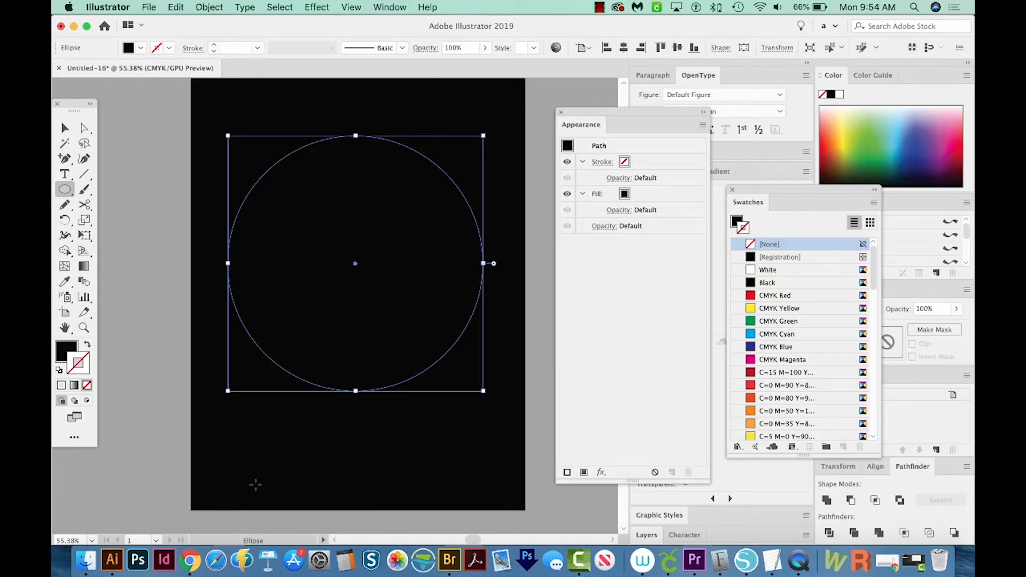
{"action": "mouse_move", "coordinate": [120, 401]}
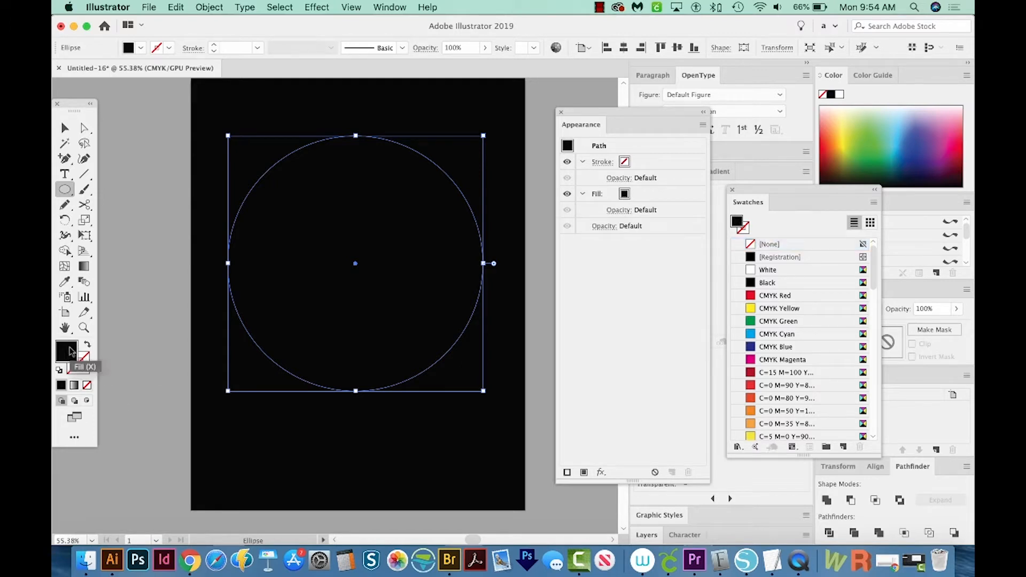
{"action": "mouse_move", "coordinate": [74, 399]}
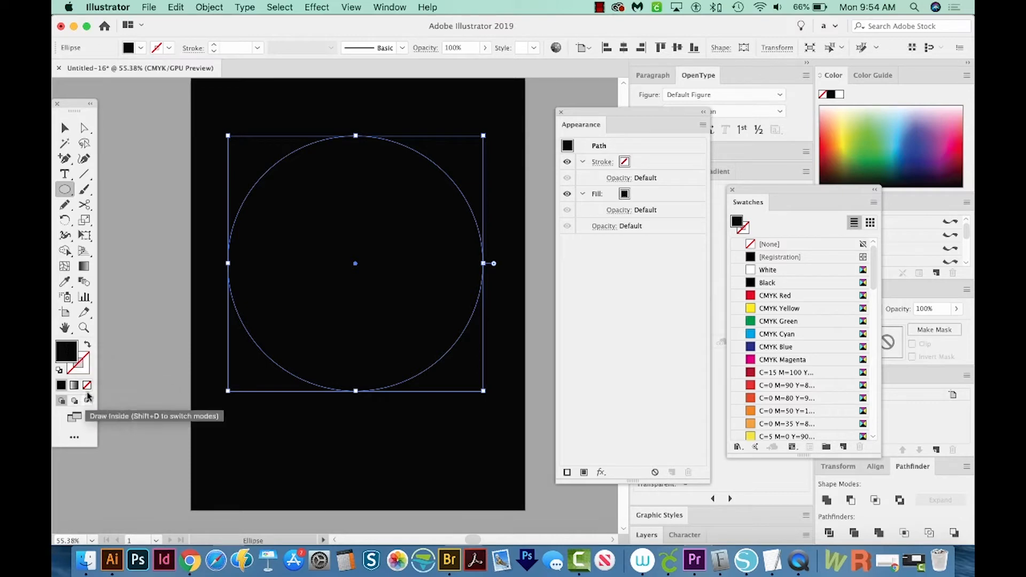
{"action": "left_click", "coordinate": [770, 244]}
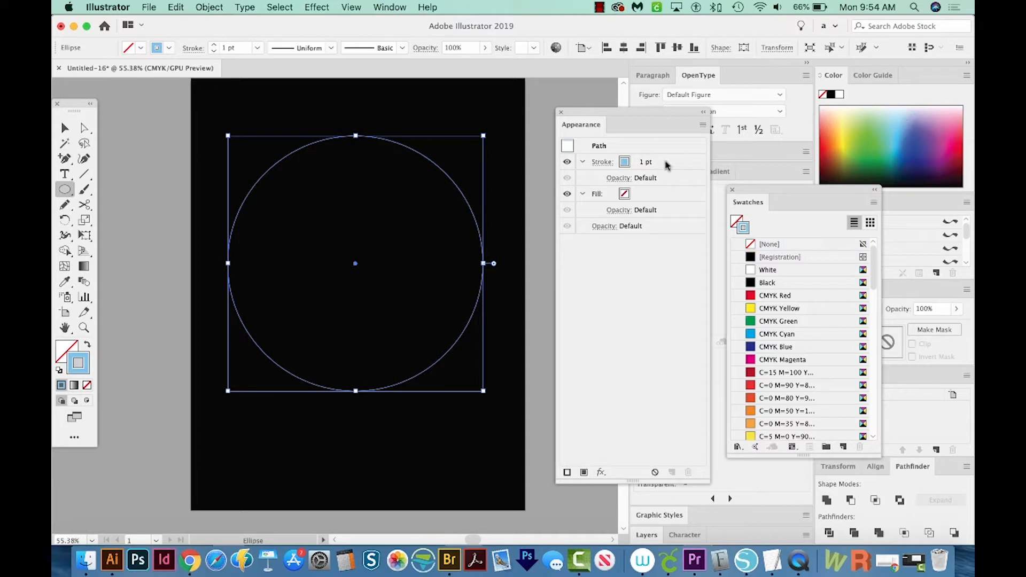
{"action": "left_click", "coordinate": [598, 146]}
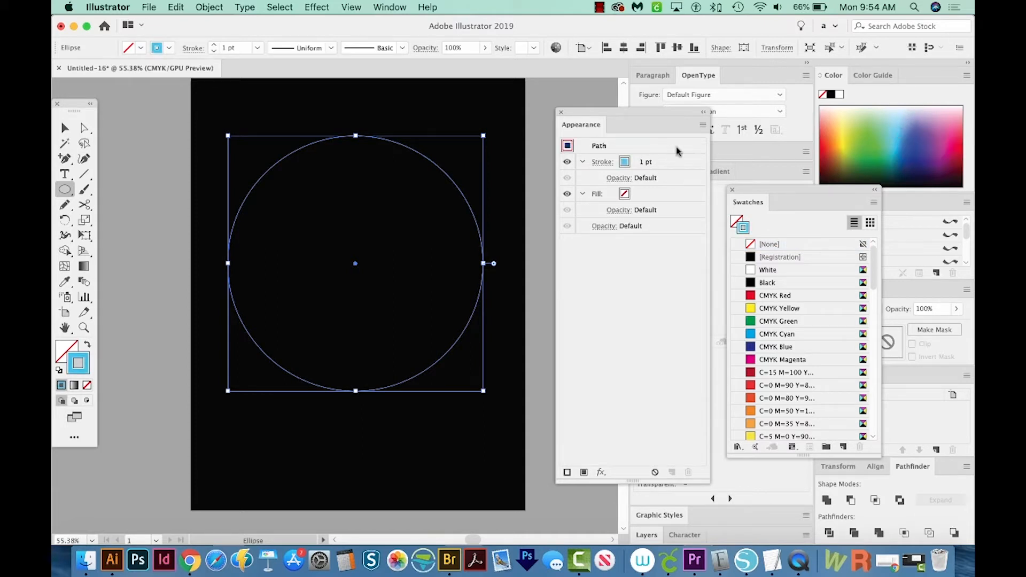
{"action": "mouse_move", "coordinate": [380, 5]}
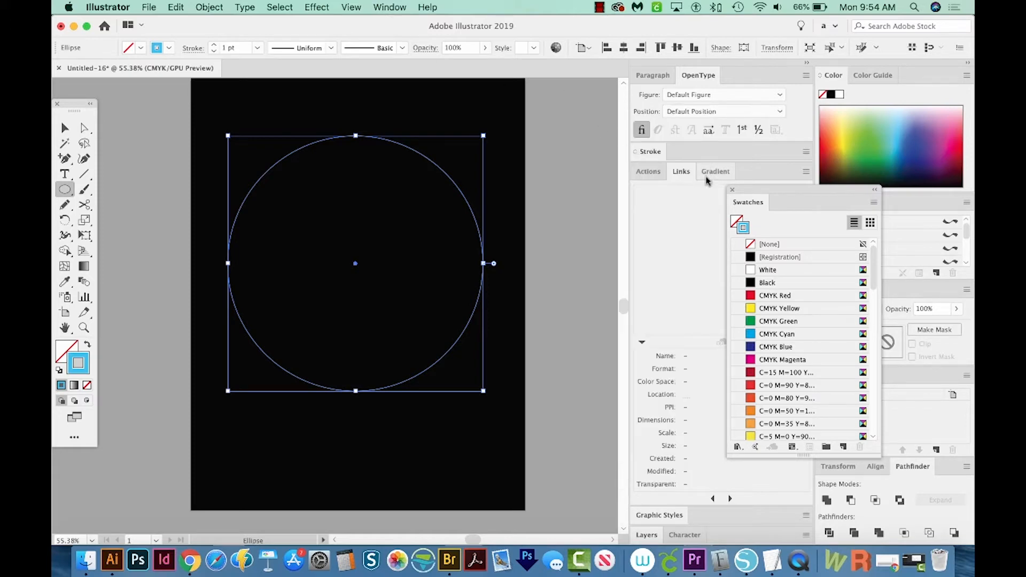
{"action": "left_click", "coordinate": [732, 190]}
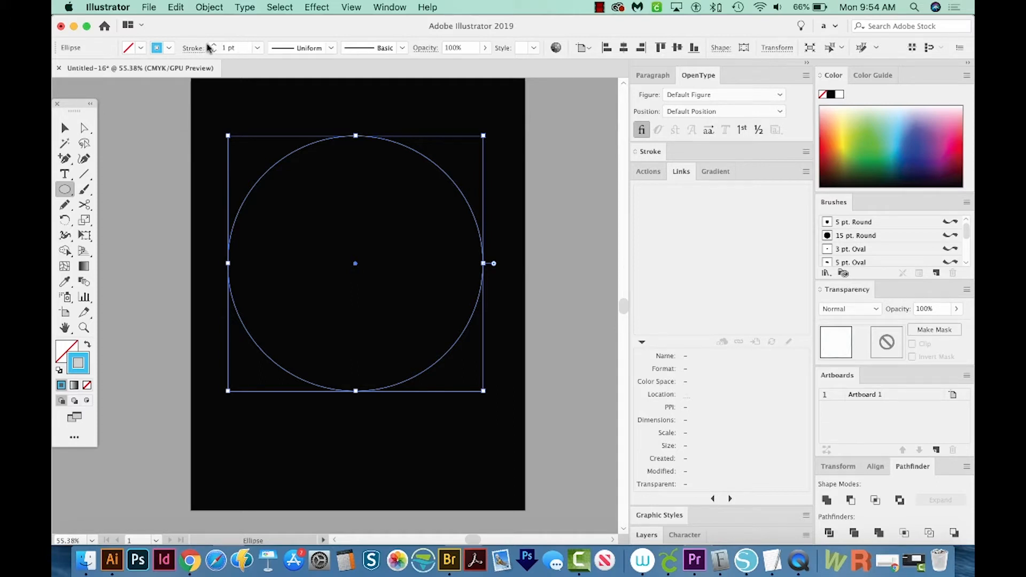
{"action": "left_click", "coordinate": [232, 47]}
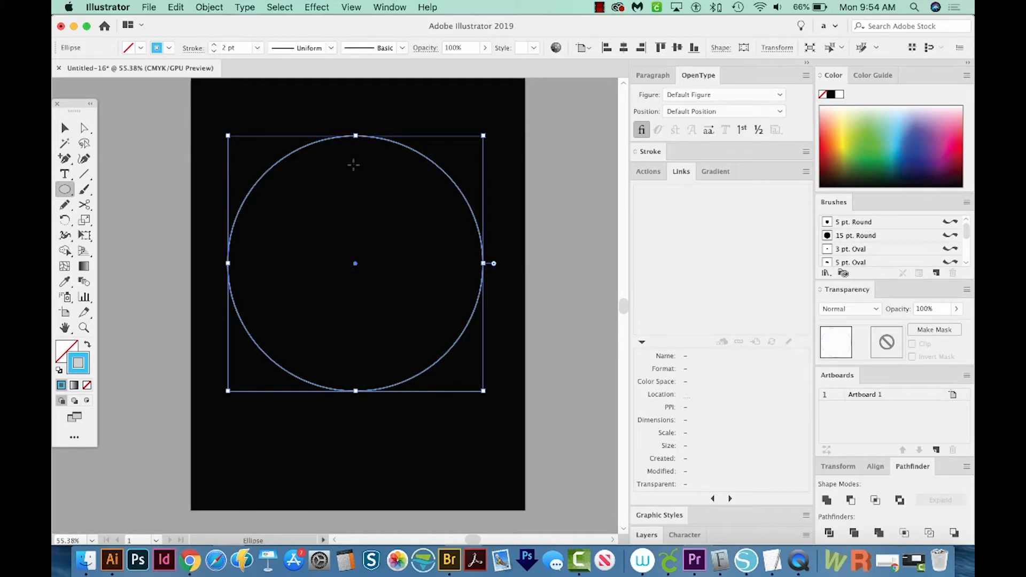
{"action": "mouse_move", "coordinate": [733, 38]}
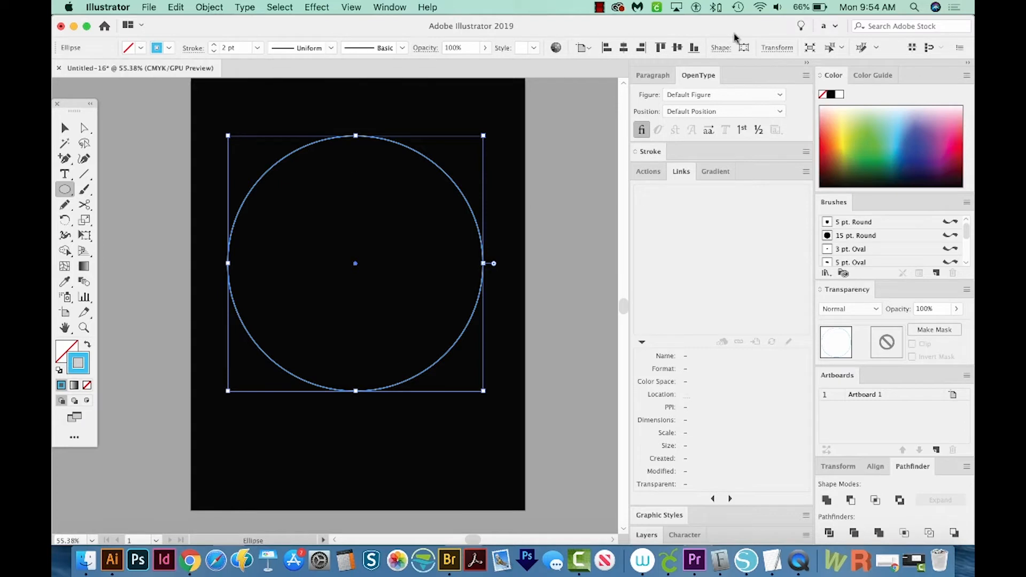
{"action": "left_click", "coordinate": [389, 7]}
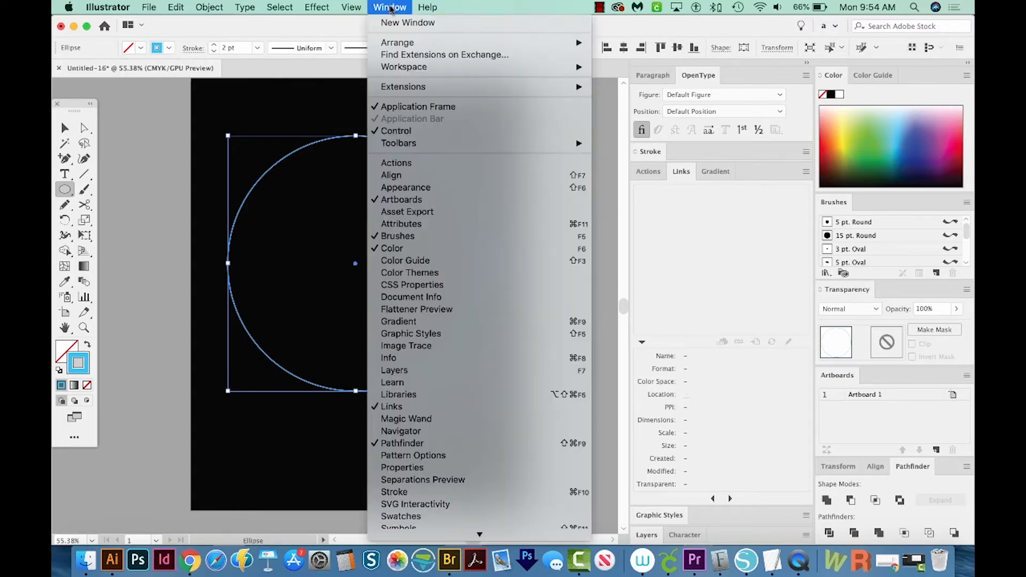
{"action": "mouse_move", "coordinate": [225, 138]}
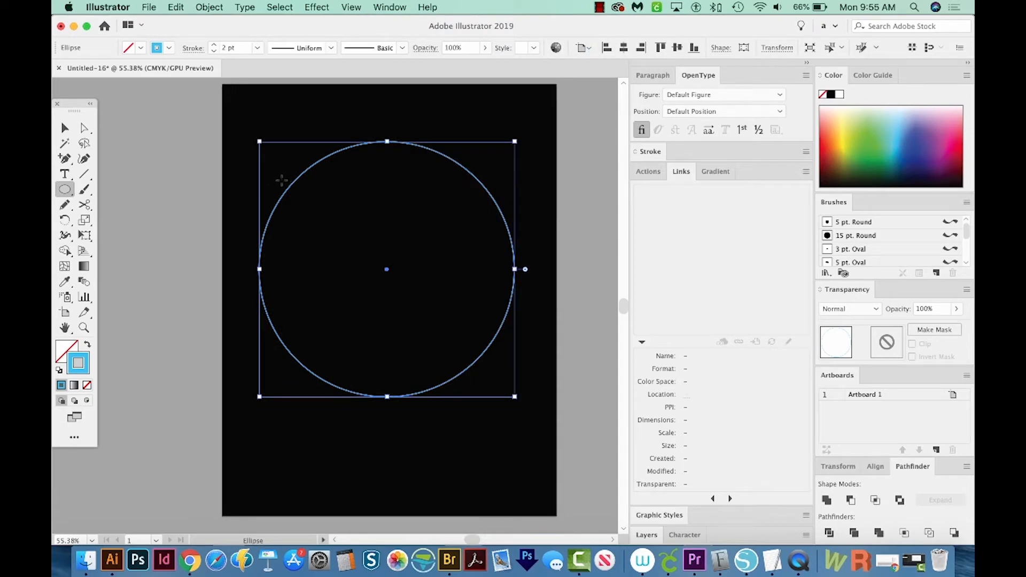
{"action": "left_click", "coordinate": [64, 128]}
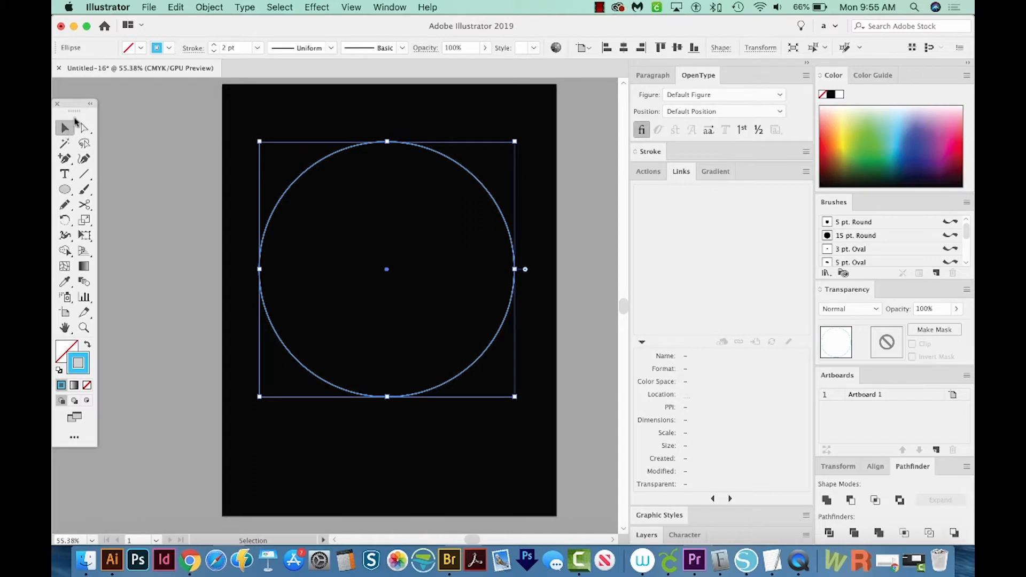
{"action": "mouse_move", "coordinate": [278, 197]}
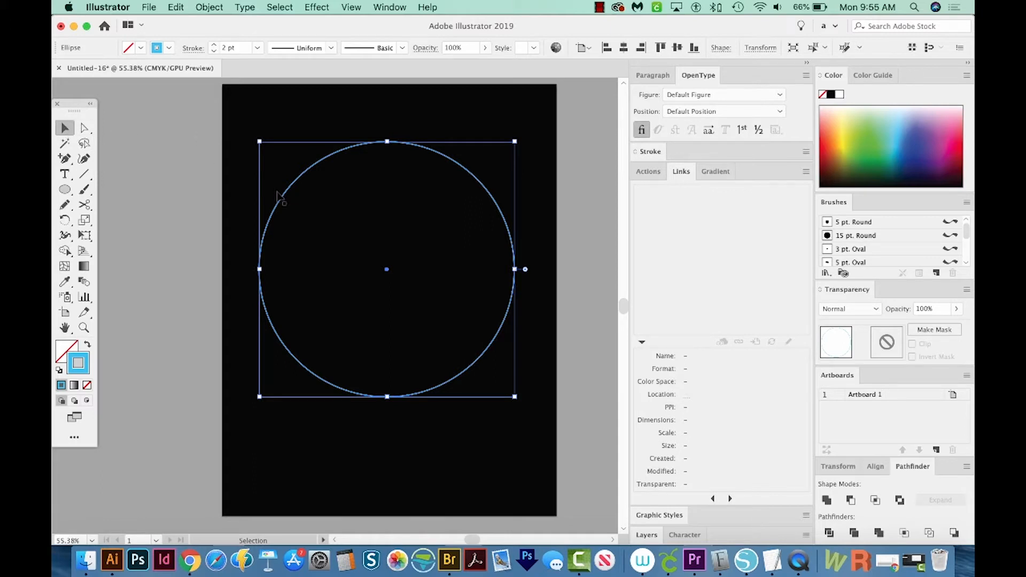
{"action": "mouse_move", "coordinate": [256, 206]}
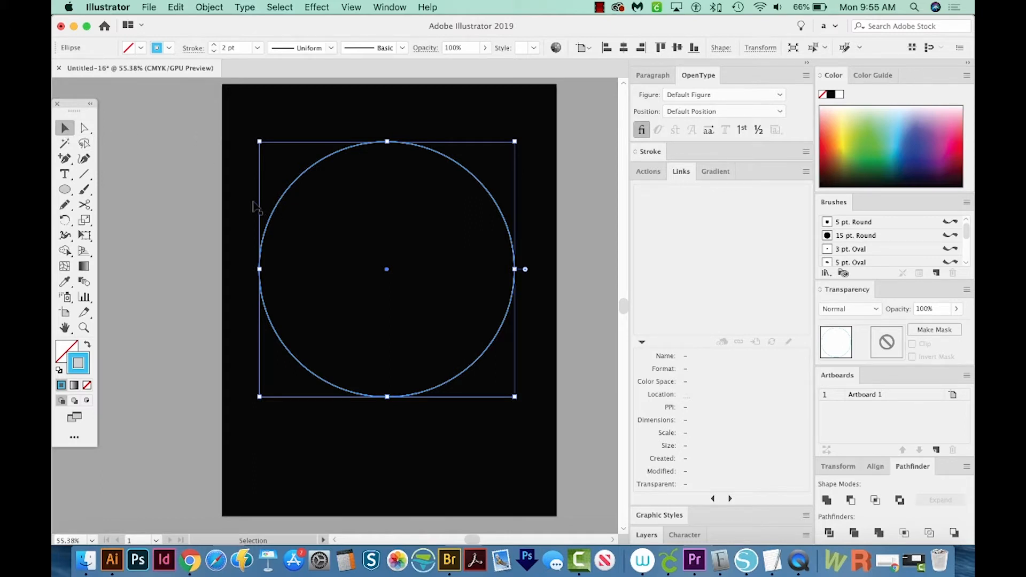
{"action": "mouse_move", "coordinate": [257, 205]}
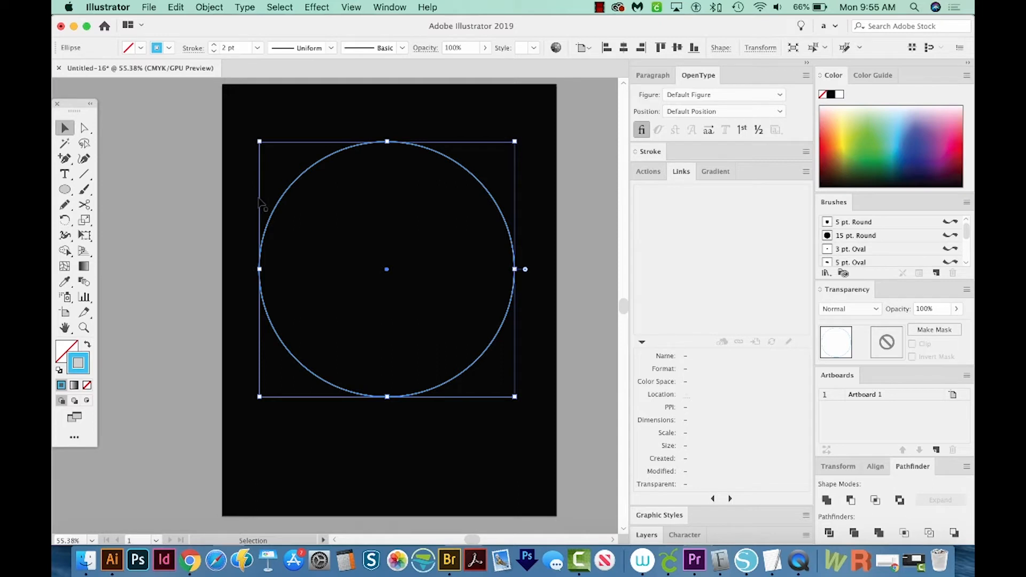
- Apply a Transform effect: 75 copies, 96% horizontal scale, move -10 pt and -13 pt
{"action": "left_click", "coordinate": [317, 7]}
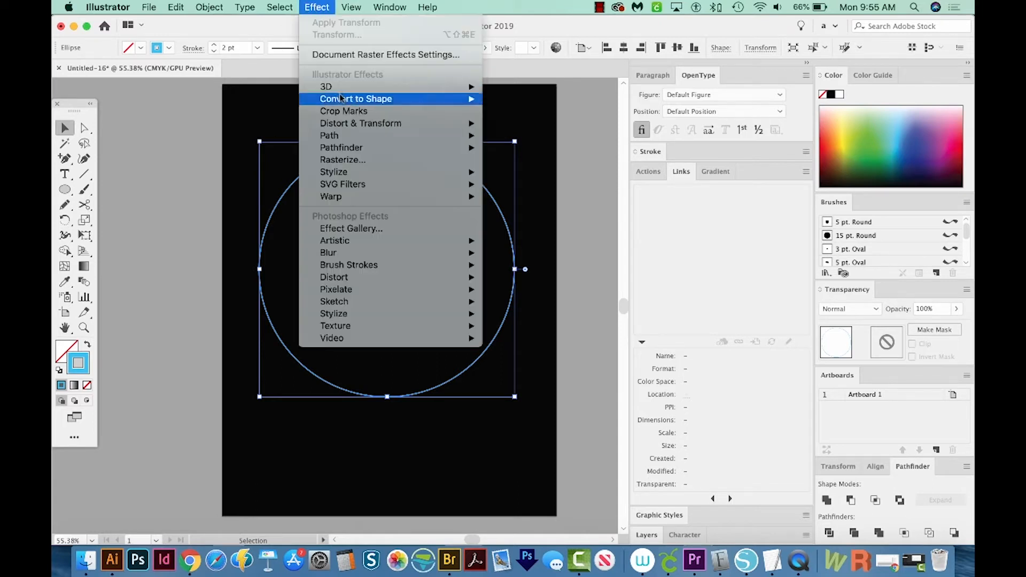
{"action": "mouse_move", "coordinate": [361, 123]}
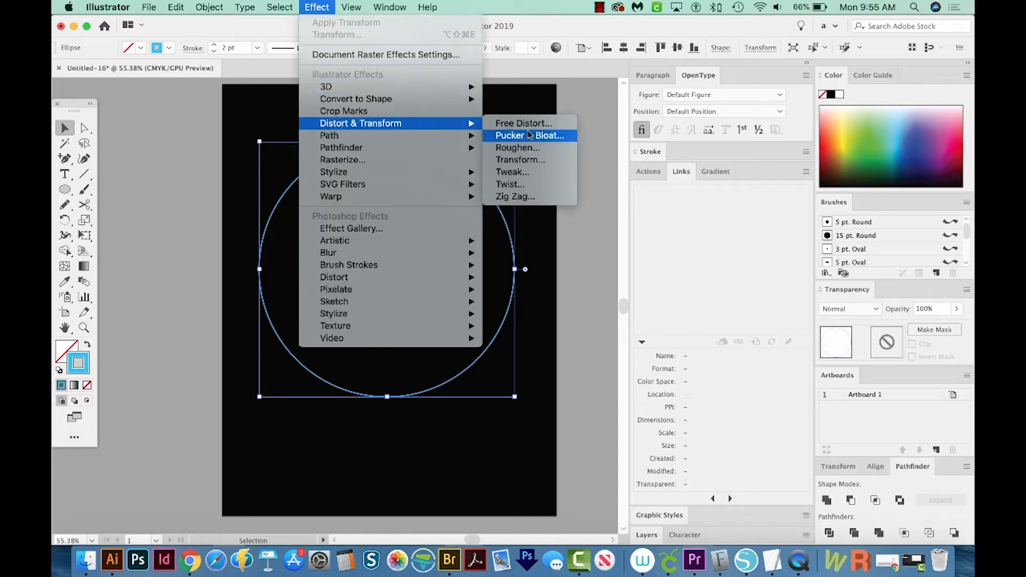
{"action": "left_click", "coordinate": [519, 160]}
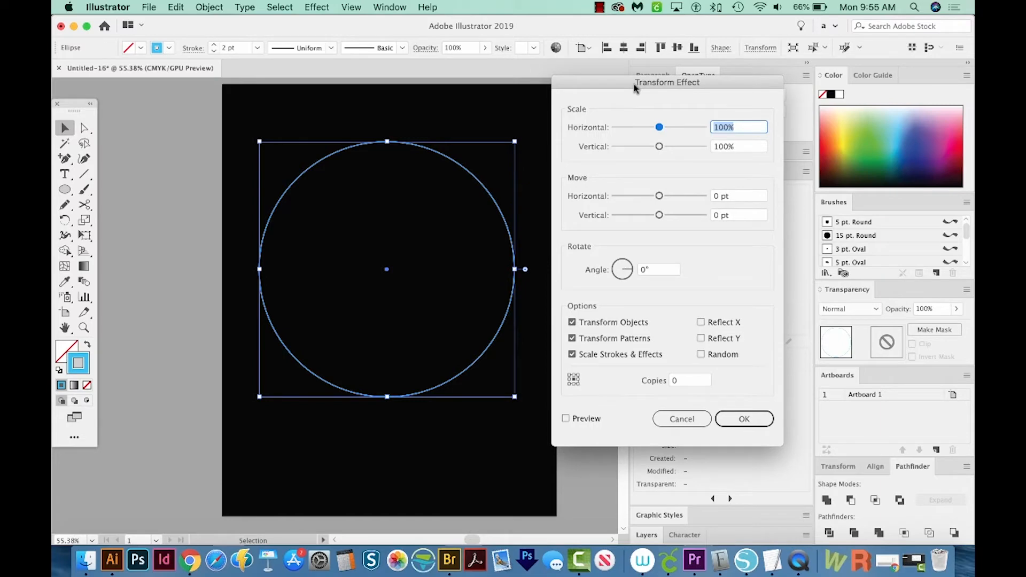
{"action": "mouse_move", "coordinate": [691, 84]}
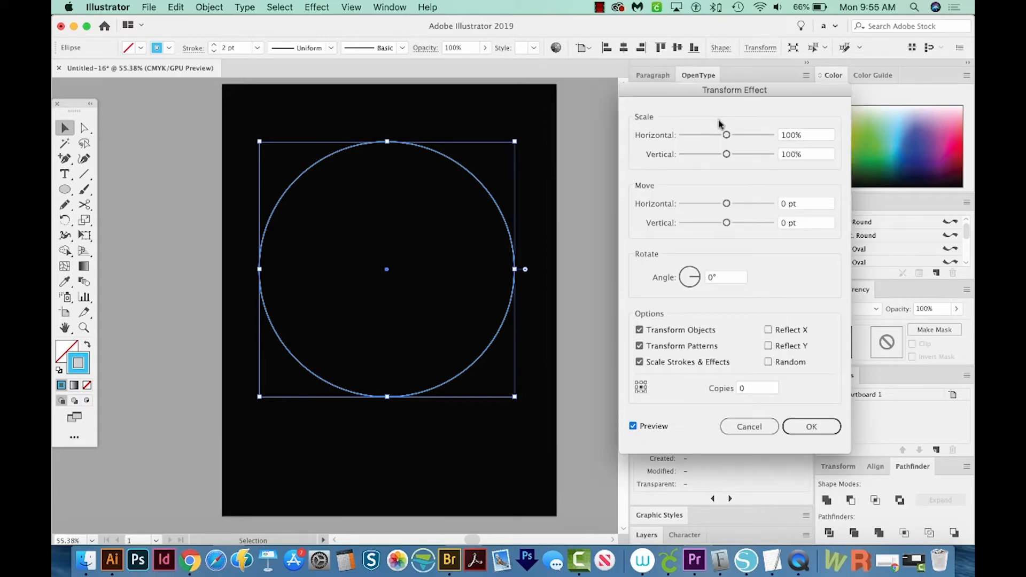
{"action": "mouse_move", "coordinate": [805, 163]}
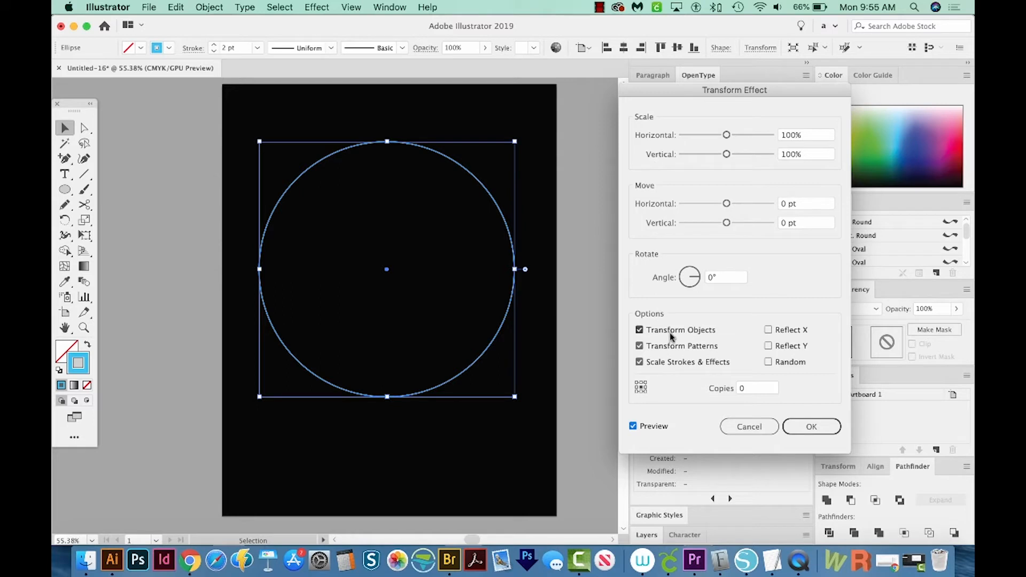
{"action": "left_click", "coordinate": [757, 388]}
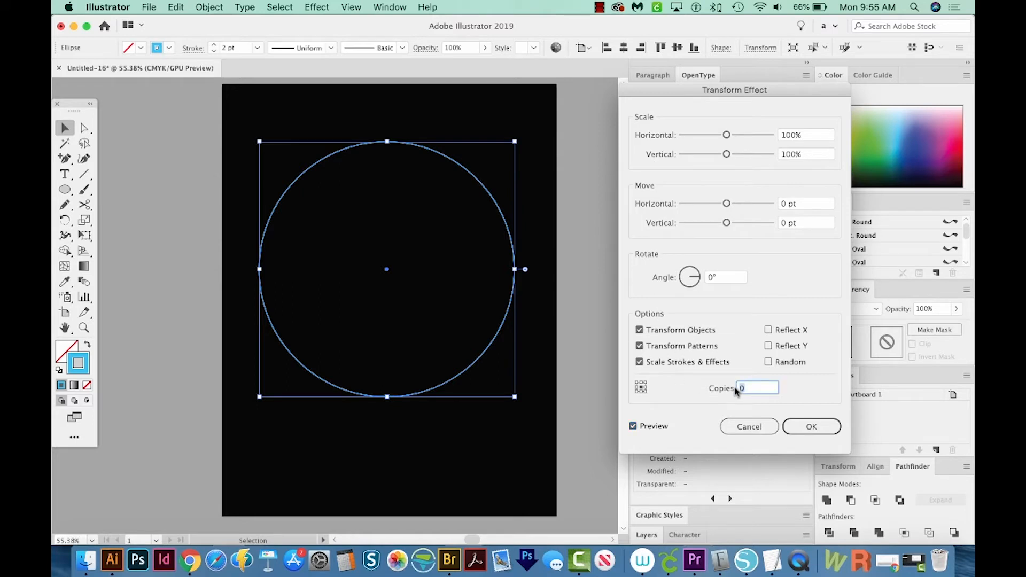
{"action": "type", "text": "75"}
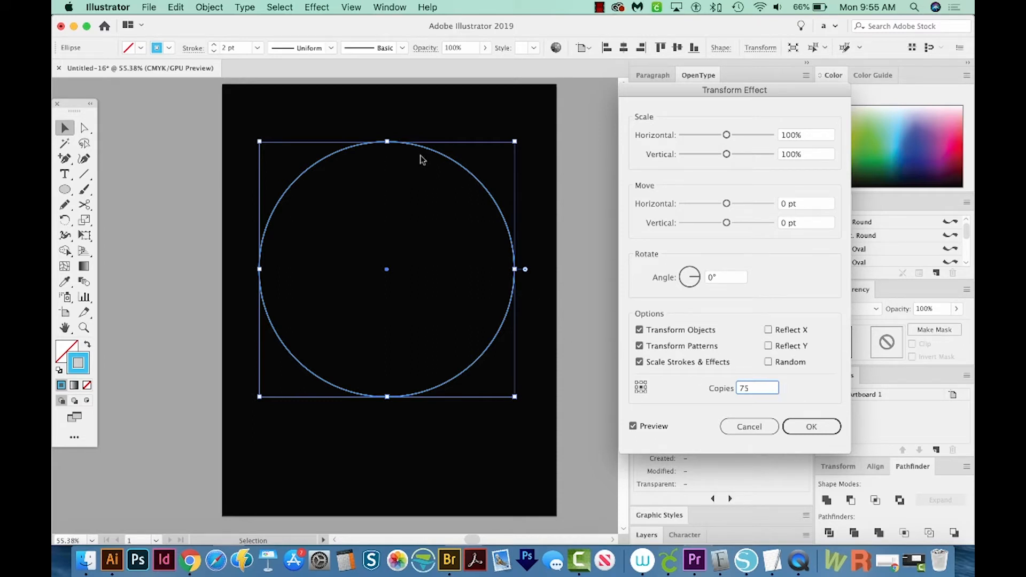
{"action": "mouse_move", "coordinate": [779, 239]}
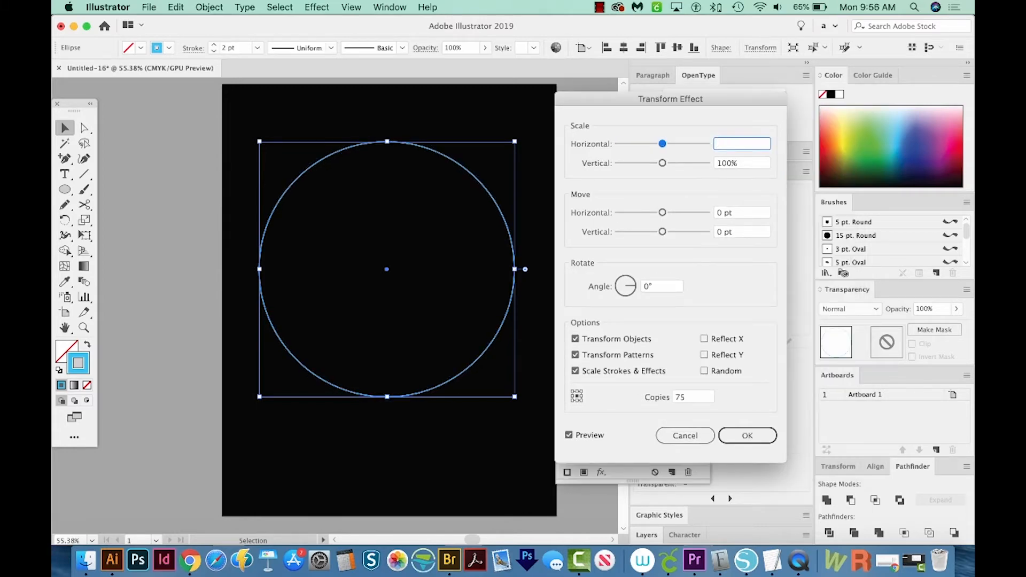
{"action": "type", "text": "96%"}
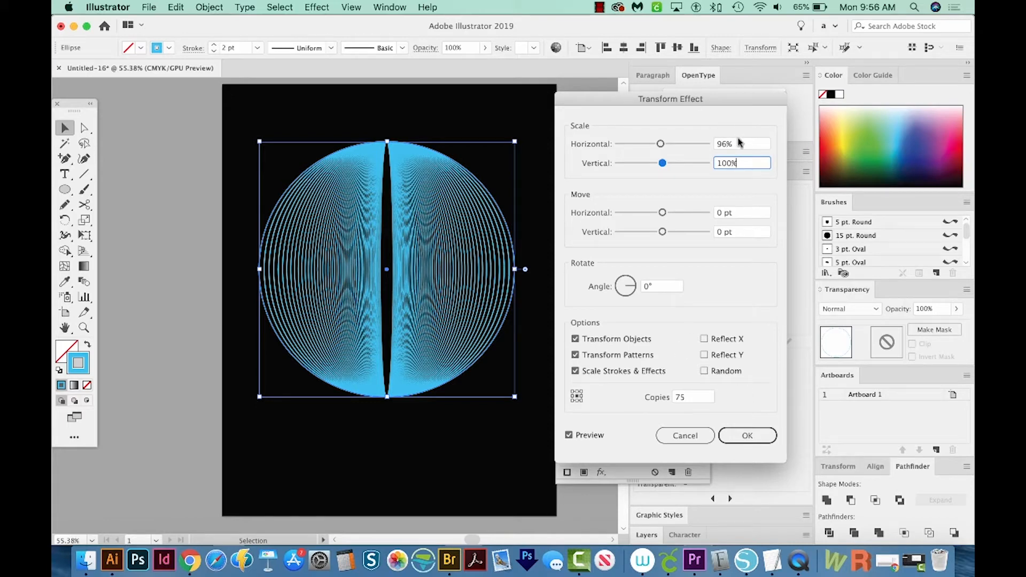
{"action": "mouse_move", "coordinate": [740, 148]}
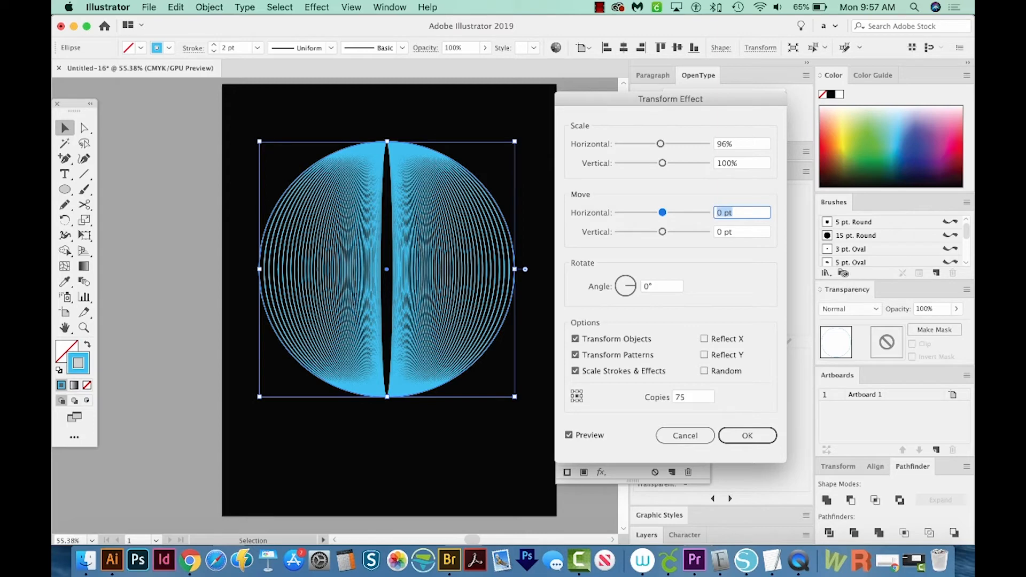
{"action": "type", "text": "-10"}
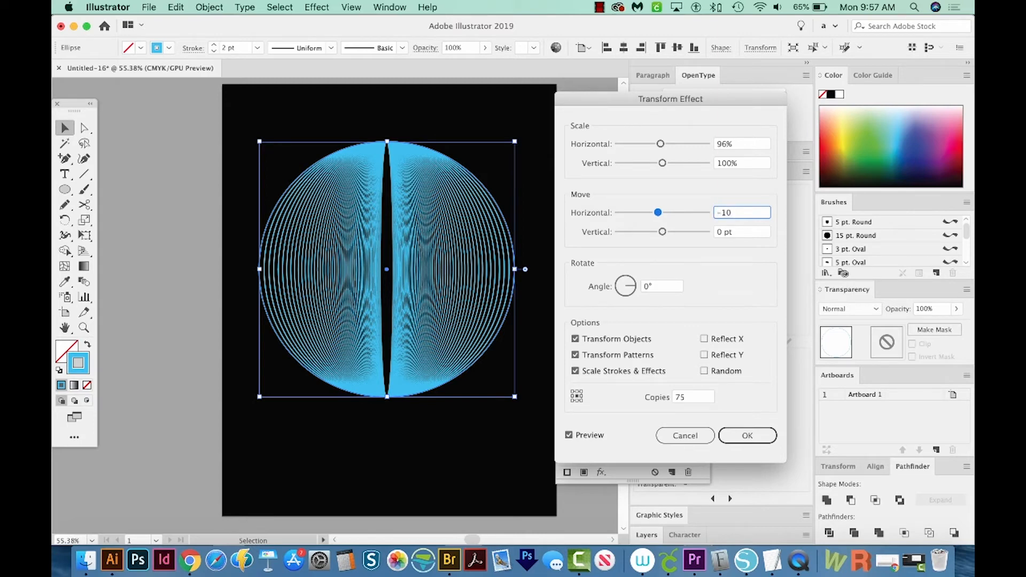
{"action": "left_click", "coordinate": [741, 232]}
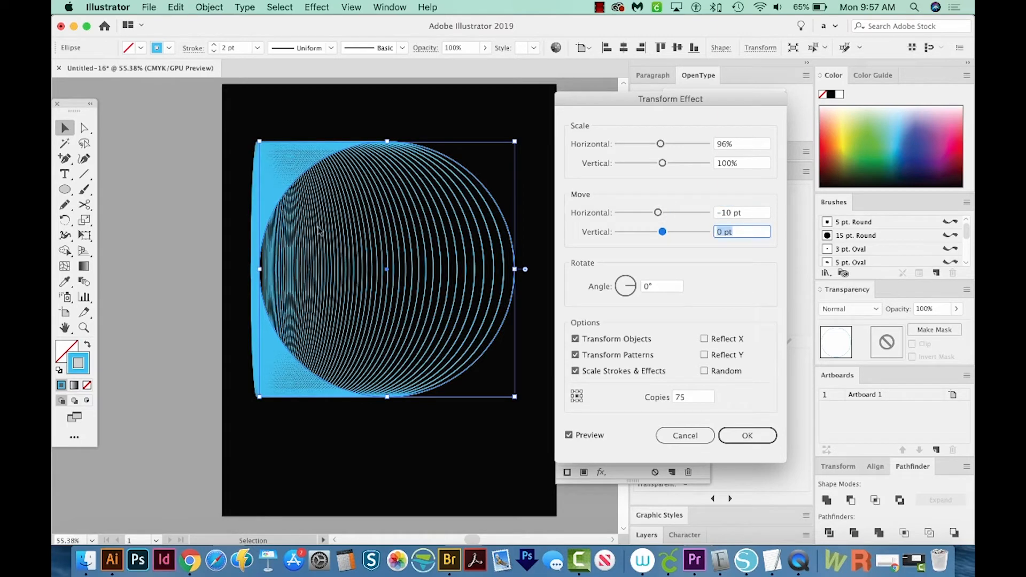
{"action": "mouse_move", "coordinate": [546, 353]}
{"action": "type", "text": "-15"}
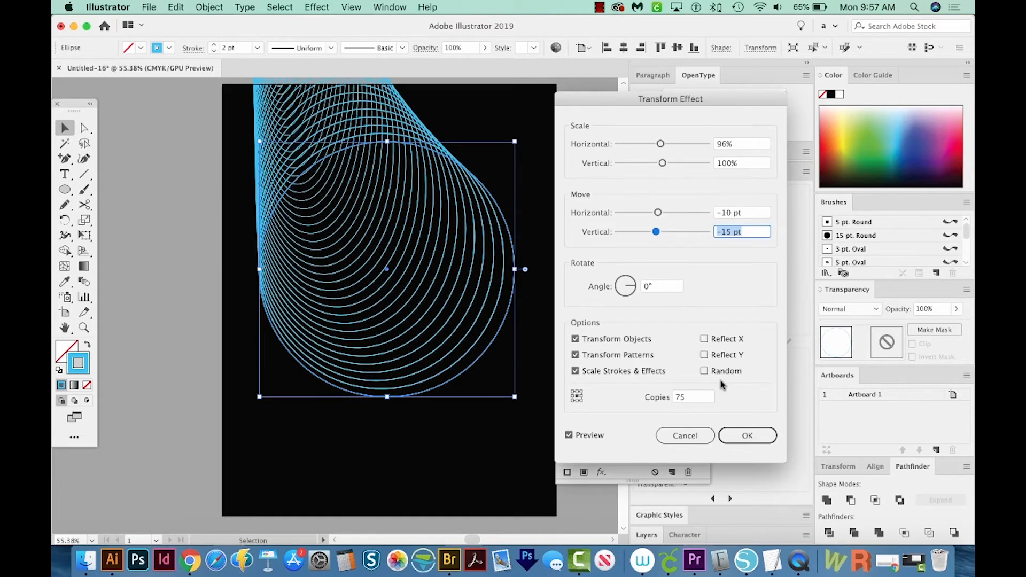
{"action": "type", "text": "-13 pt"}
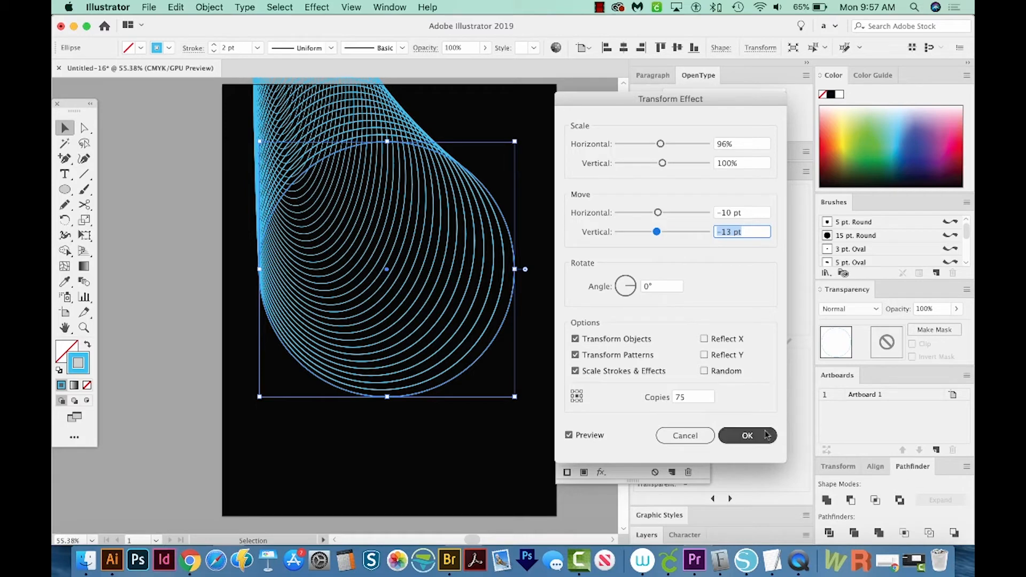
{"action": "left_click", "coordinate": [747, 435]}
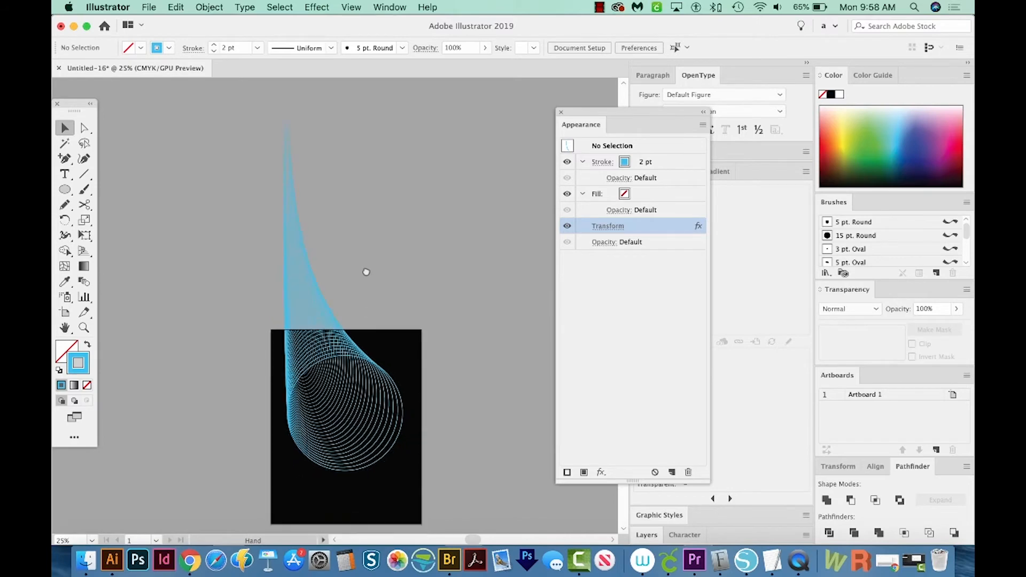
- Show the Appearance panel listing the 1.113 pt stroke, no fill and the Transform effect
{"action": "left_click", "coordinate": [347, 391]}
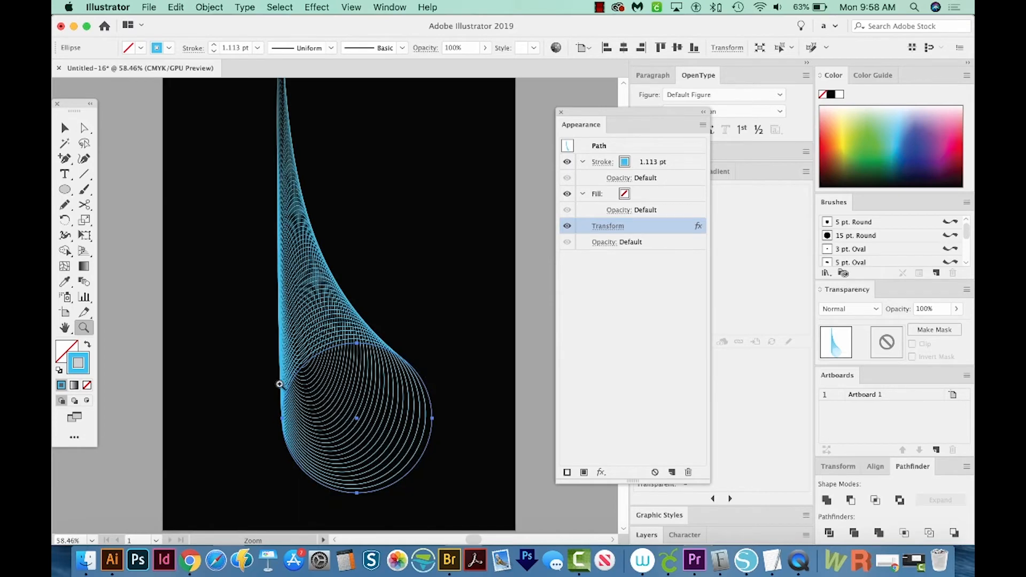
{"action": "mouse_move", "coordinate": [83, 327]}
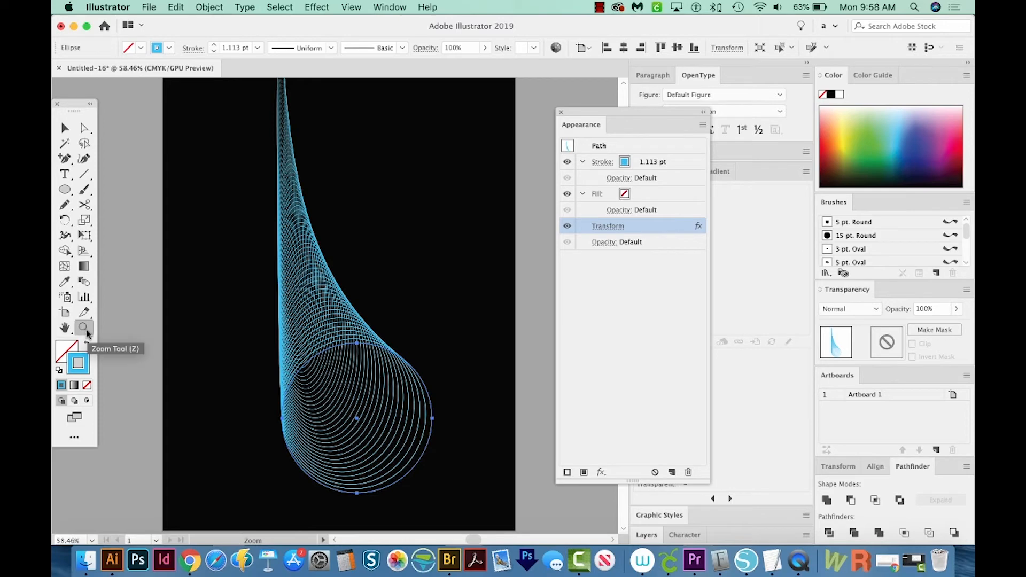
{"action": "mouse_move", "coordinate": [295, 230]}
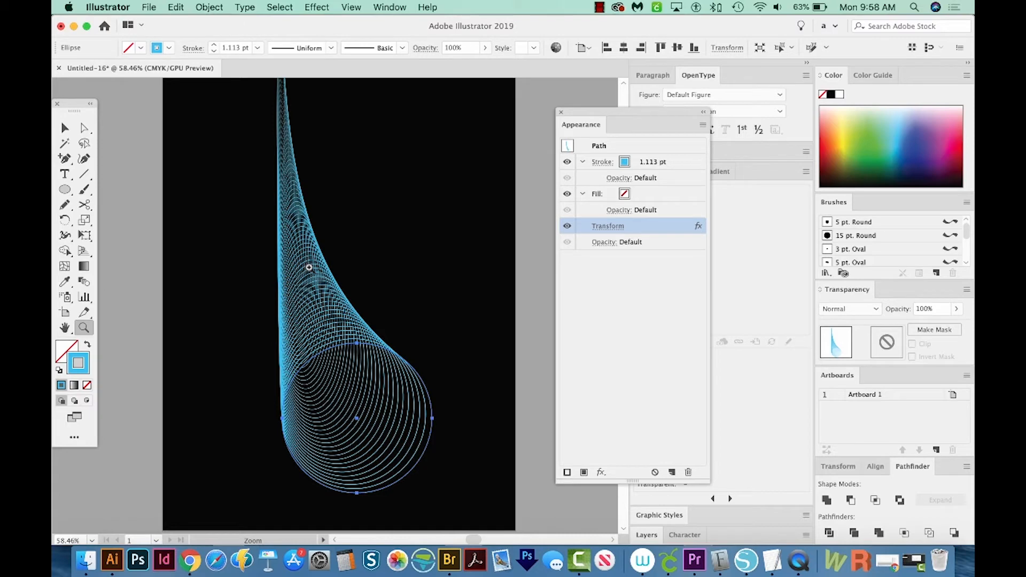
{"action": "mouse_move", "coordinate": [607, 226]}
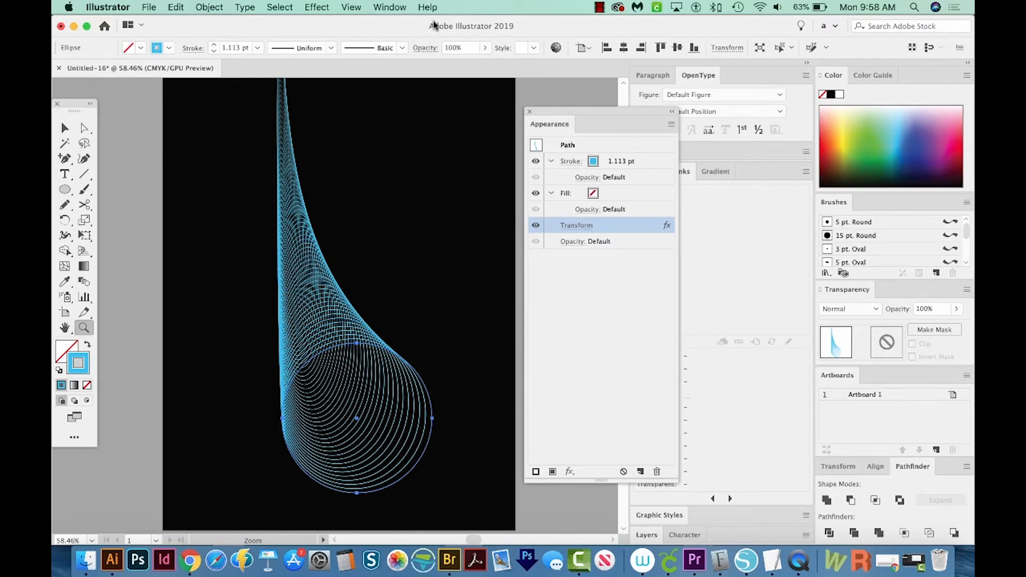
{"action": "left_click", "coordinate": [389, 7]}
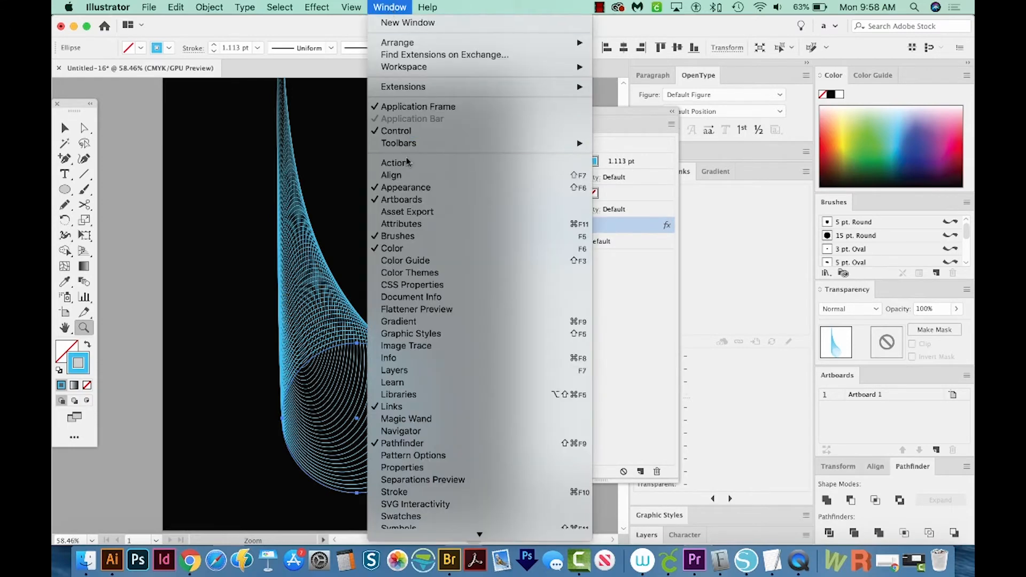
{"action": "mouse_move", "coordinate": [638, 293]}
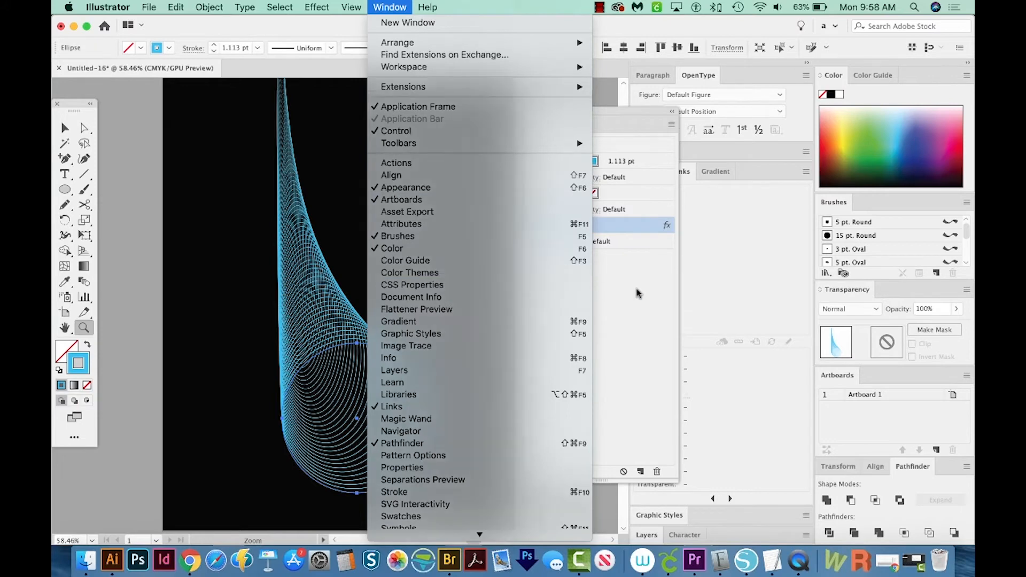
{"action": "left_click", "coordinate": [406, 187]}
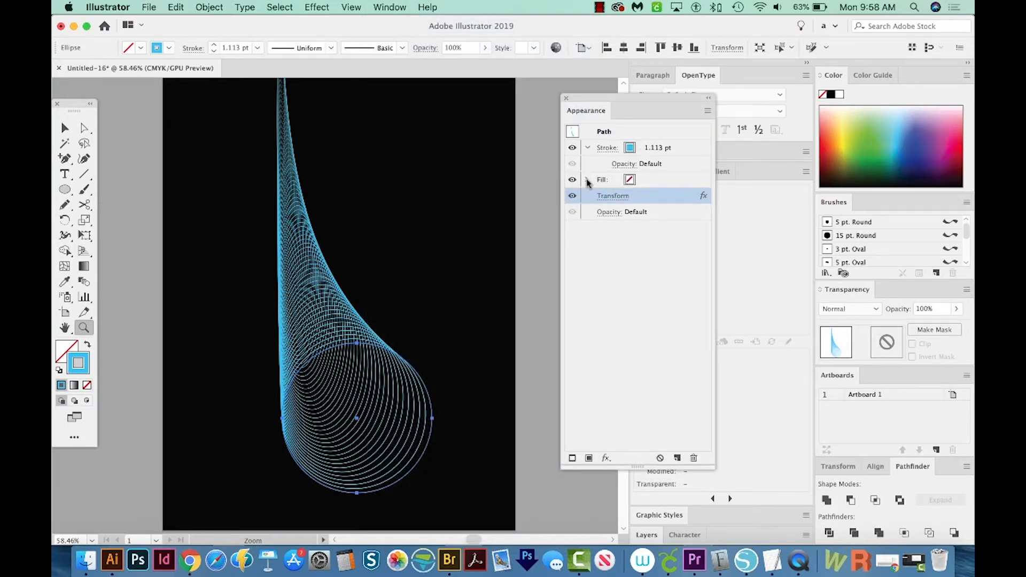
{"action": "left_click", "coordinate": [587, 180]}
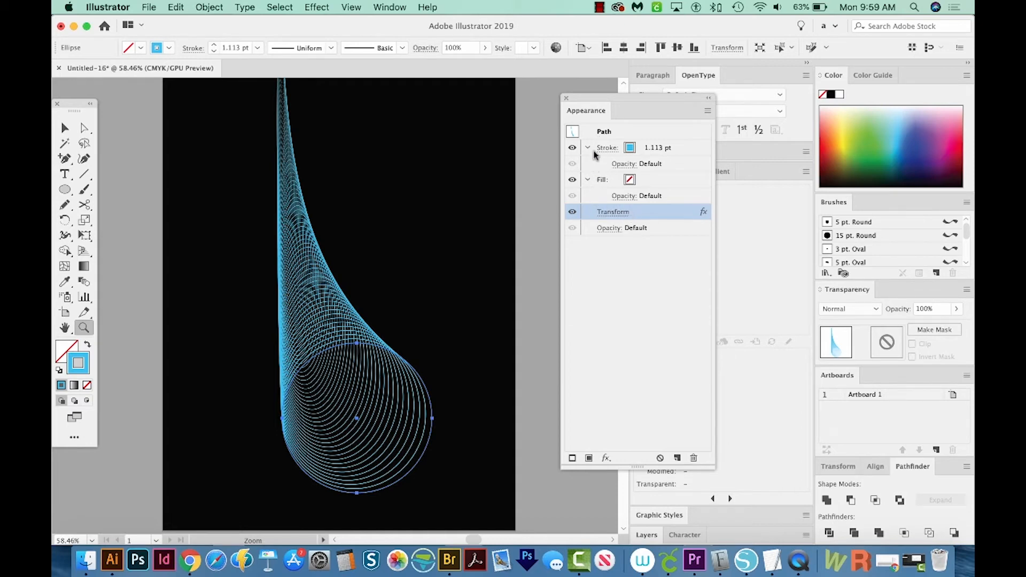
{"action": "mouse_move", "coordinate": [637, 219]}
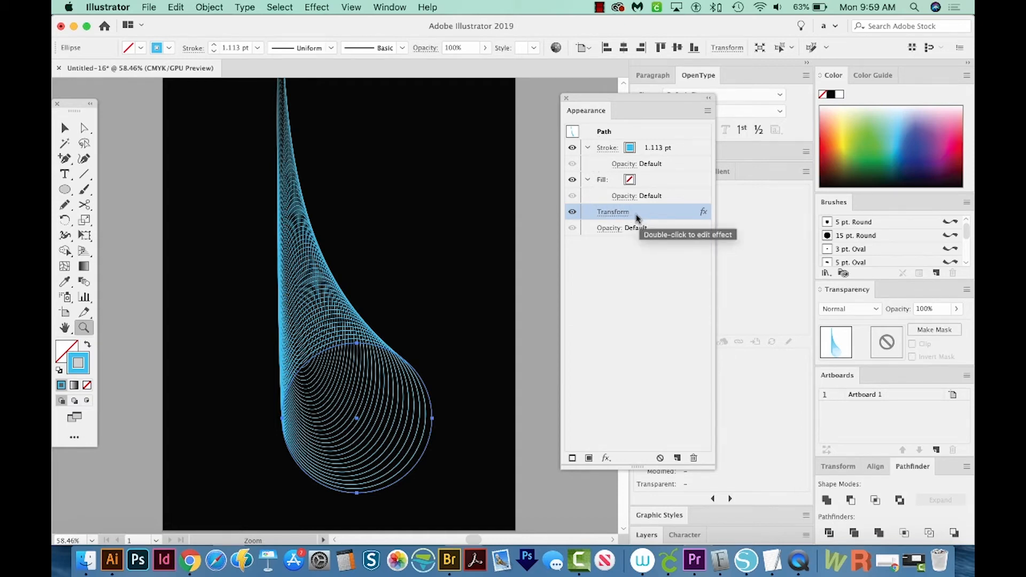
- Reopen the Transform effect with Preview on and set the rotation angle to 9°
{"action": "double_click", "coordinate": [614, 212]}
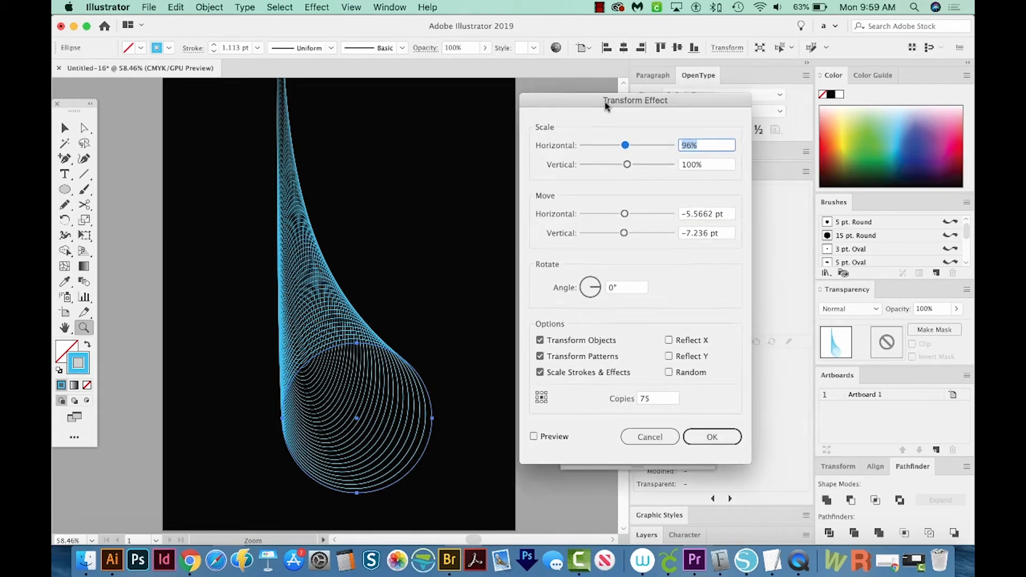
{"action": "left_click", "coordinate": [626, 289]}
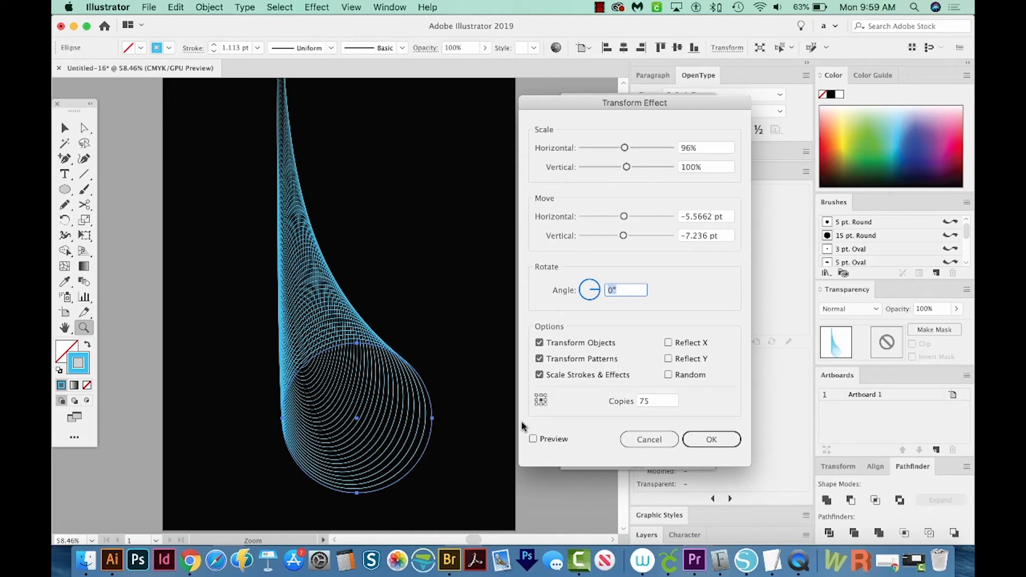
{"action": "left_click", "coordinate": [533, 438]}
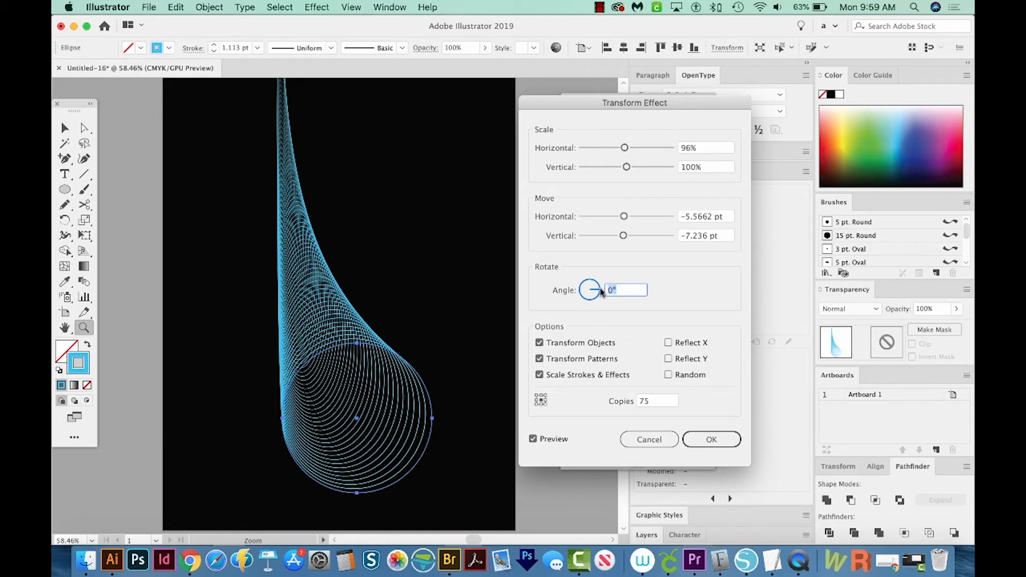
{"action": "type", "text": "3"}
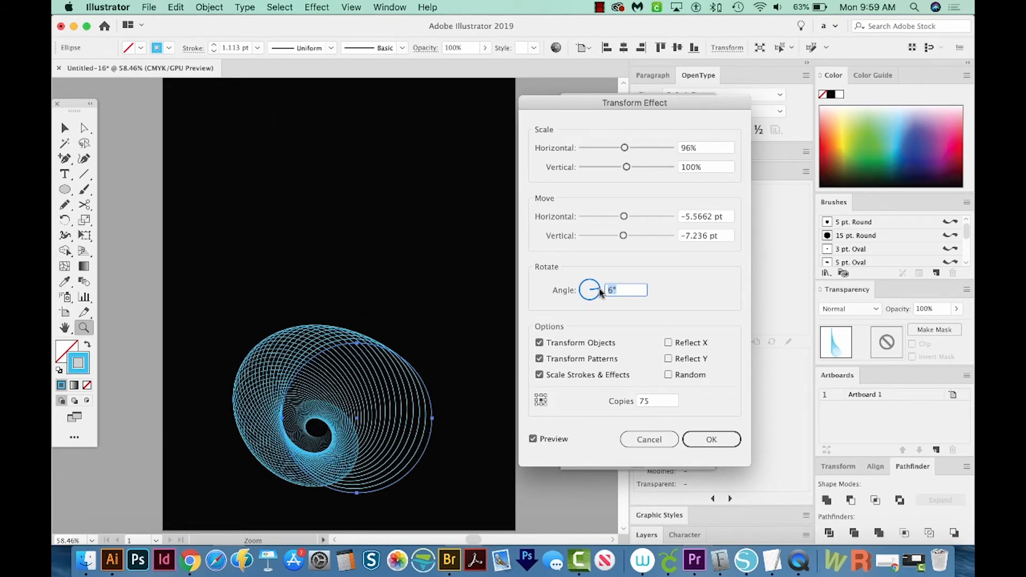
{"action": "type", "text": "8"}
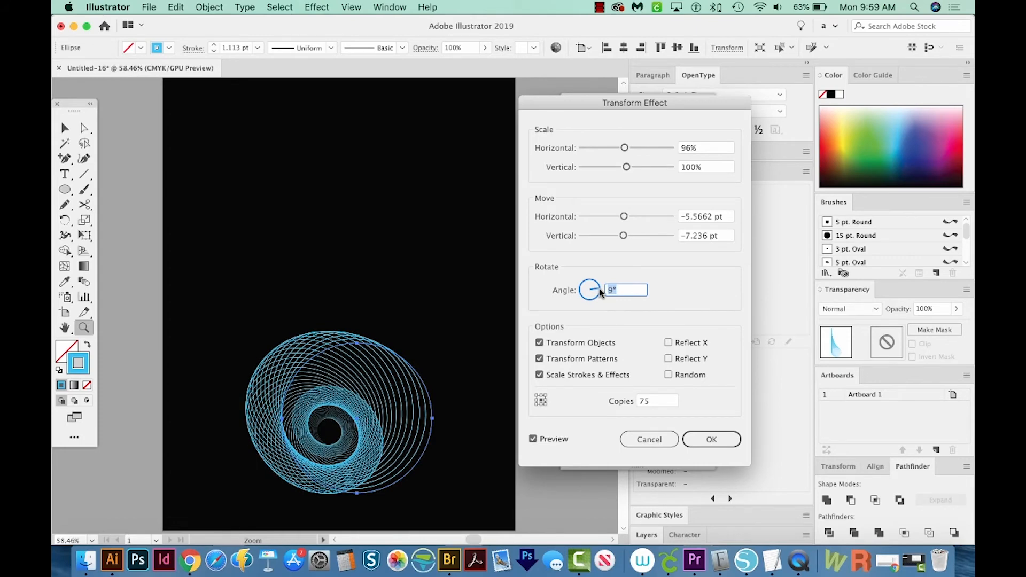
{"action": "mouse_move", "coordinate": [552, 402]}
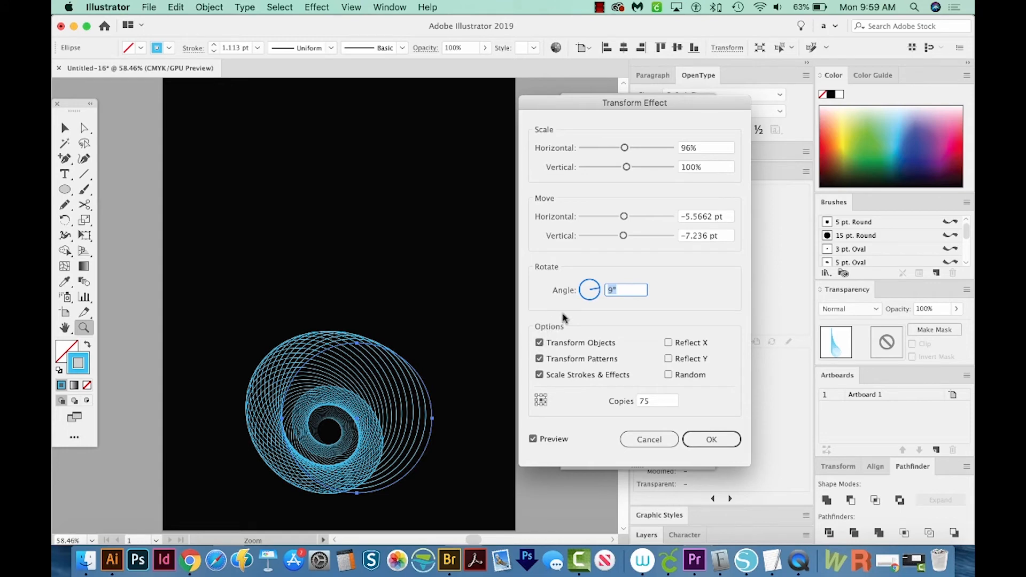
- Preview the Reflect X/Y and Random options, then choose a different reference point
{"action": "left_click", "coordinate": [539, 342]}
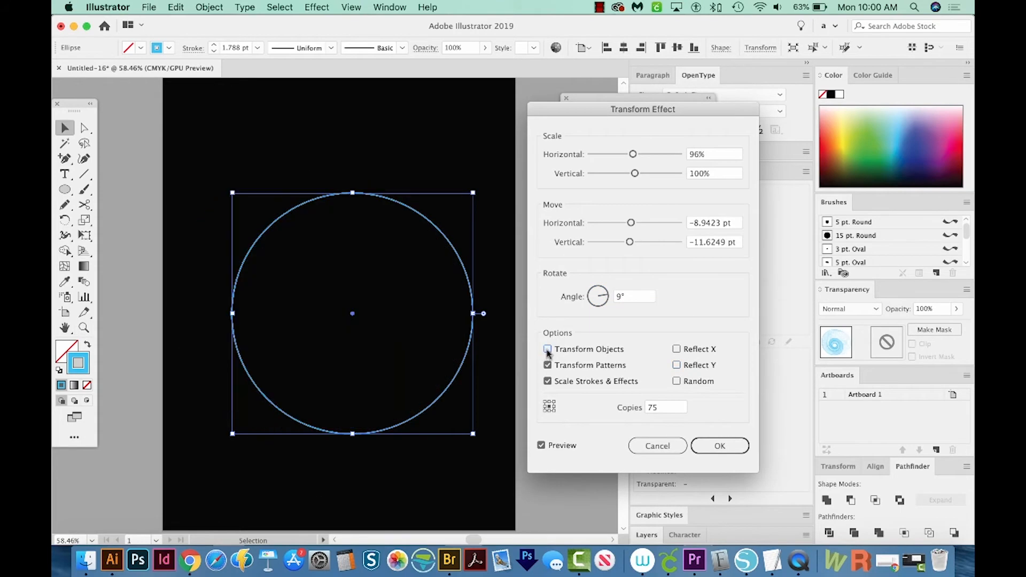
{"action": "left_click", "coordinate": [547, 350]}
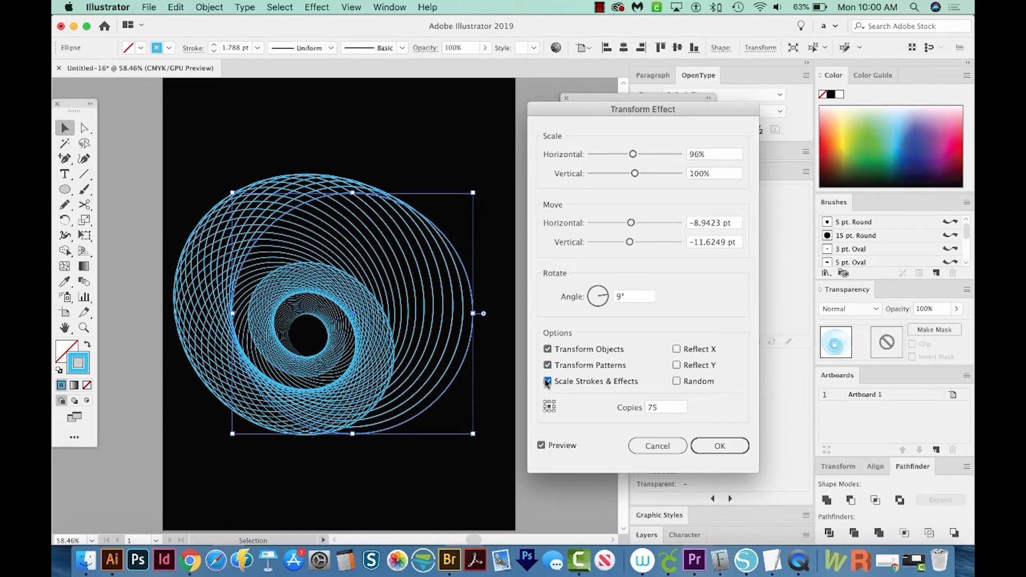
{"action": "left_click", "coordinate": [548, 381]}
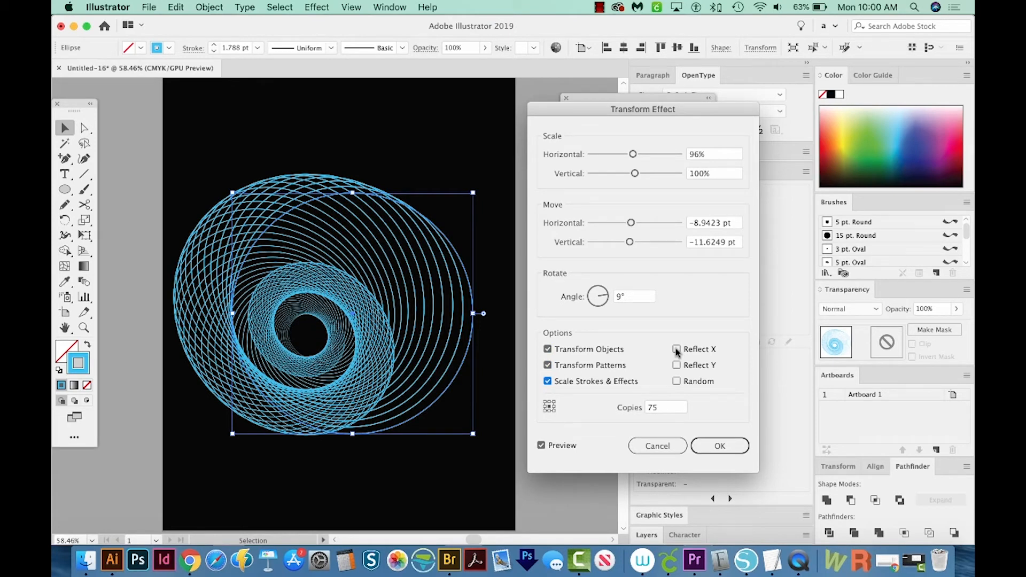
{"action": "left_click", "coordinate": [677, 349]}
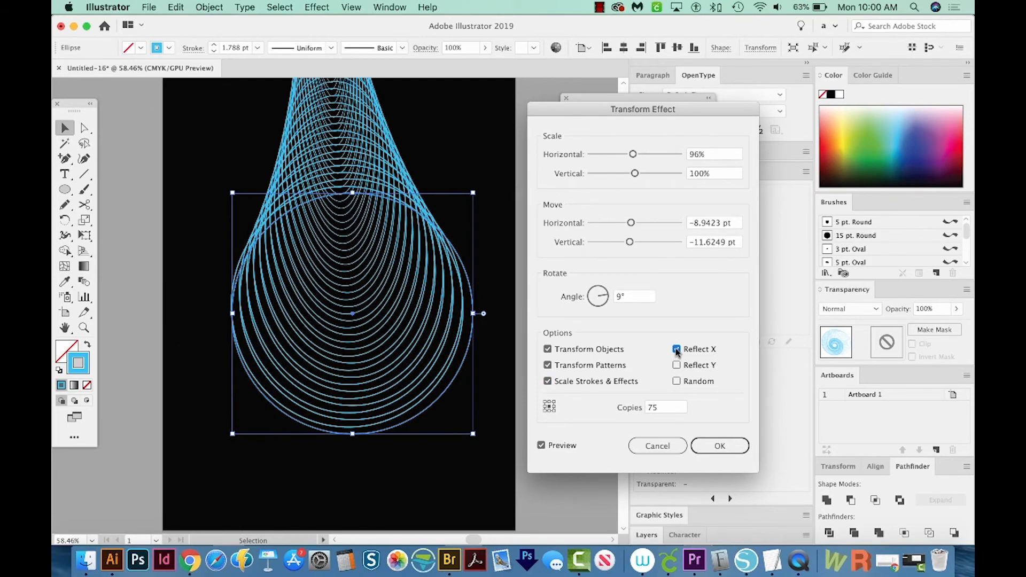
{"action": "left_click", "coordinate": [677, 365]}
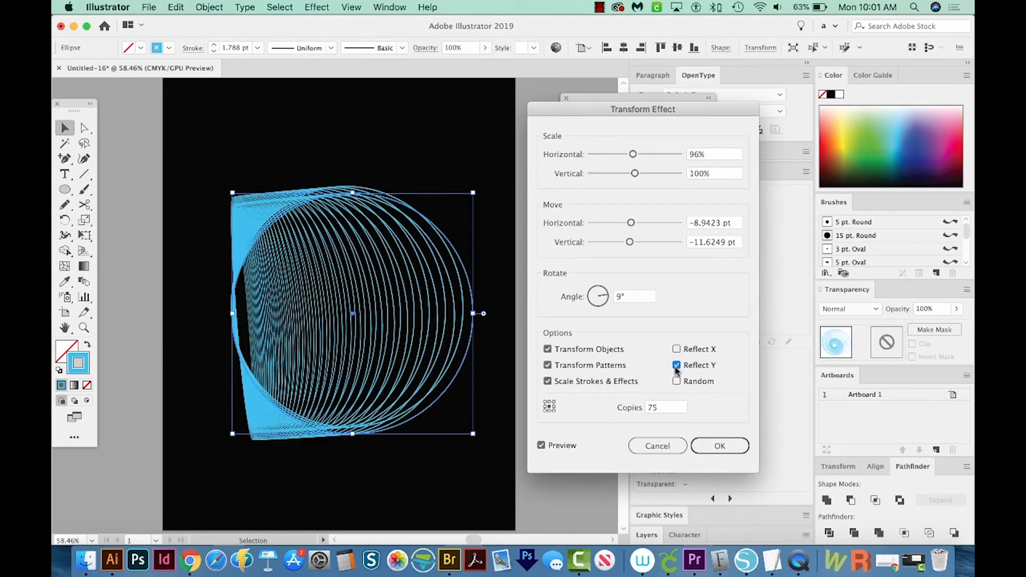
{"action": "left_click", "coordinate": [676, 381]}
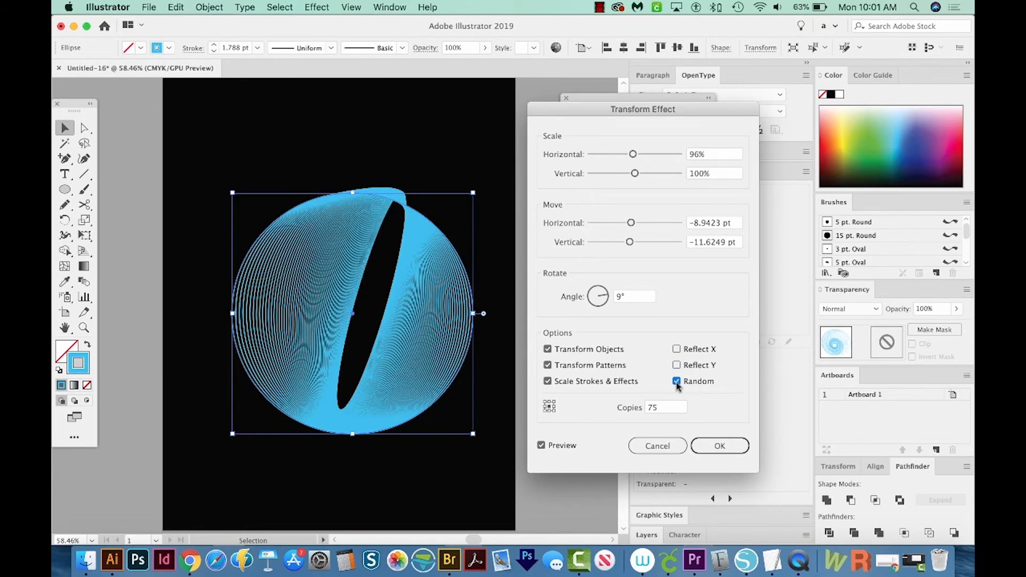
{"action": "left_click", "coordinate": [677, 381]}
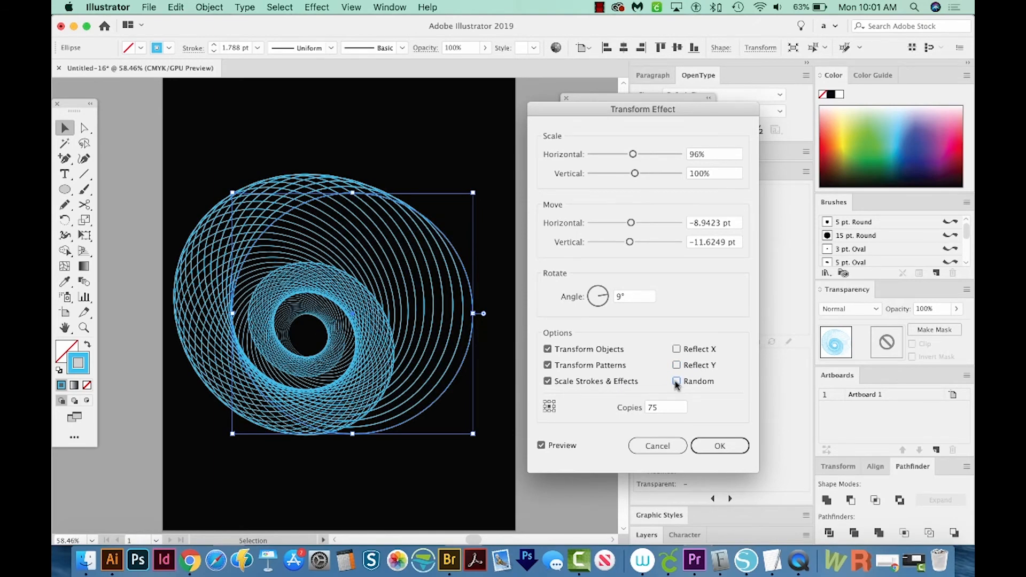
{"action": "left_click", "coordinate": [677, 381]}
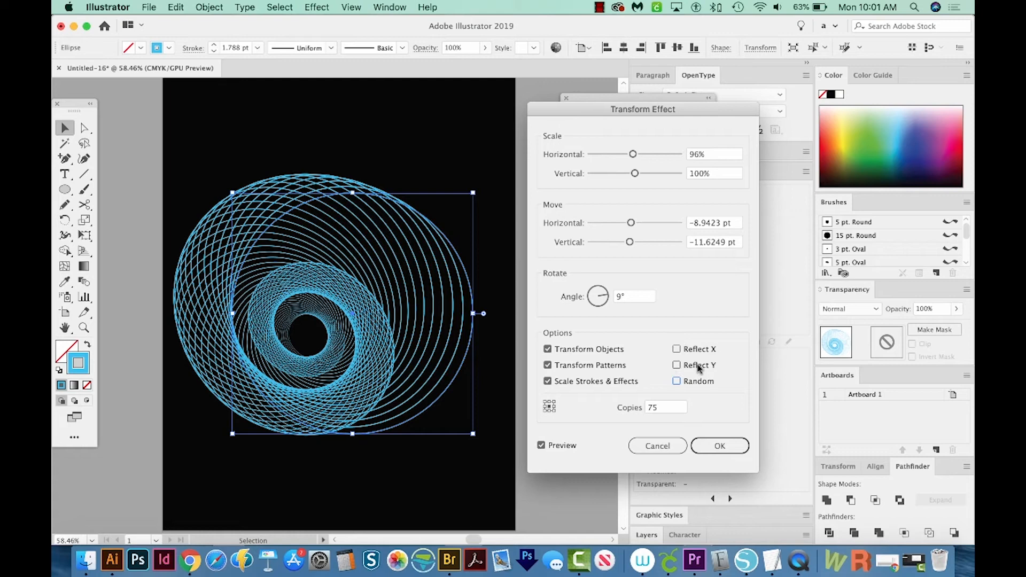
{"action": "mouse_move", "coordinate": [537, 407]}
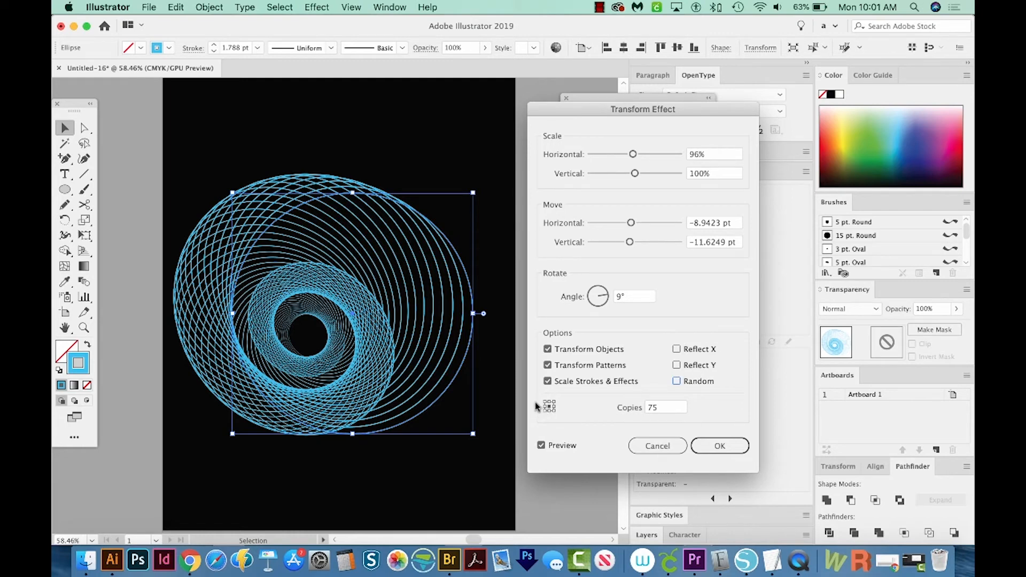
{"action": "mouse_move", "coordinate": [557, 416]}
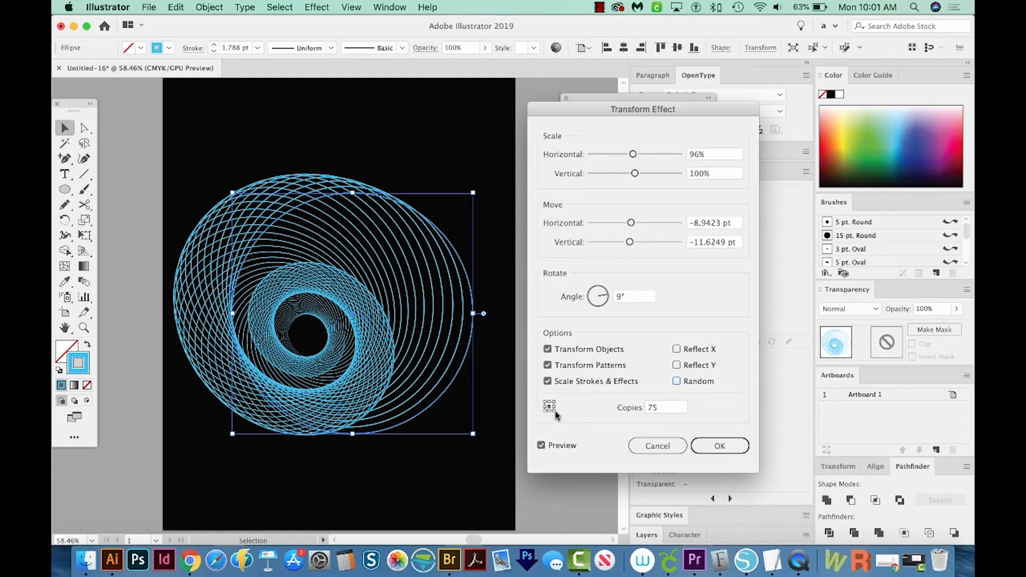
{"action": "mouse_move", "coordinate": [548, 405]}
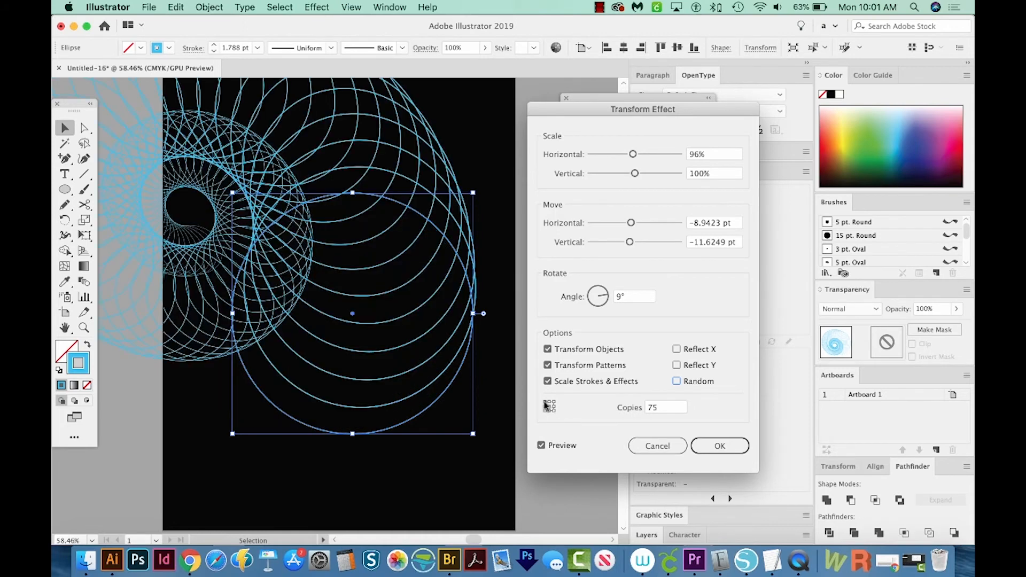
{"action": "left_click", "coordinate": [549, 406]}
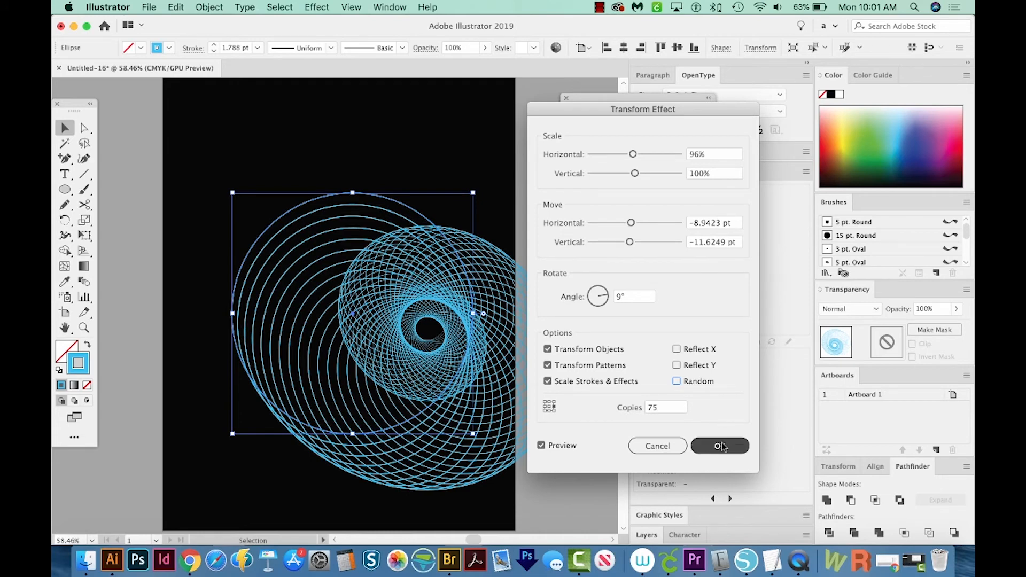
- Apply the updated Transform settings, check Outline view, and reselect the base circle
{"action": "left_click", "coordinate": [720, 446]}
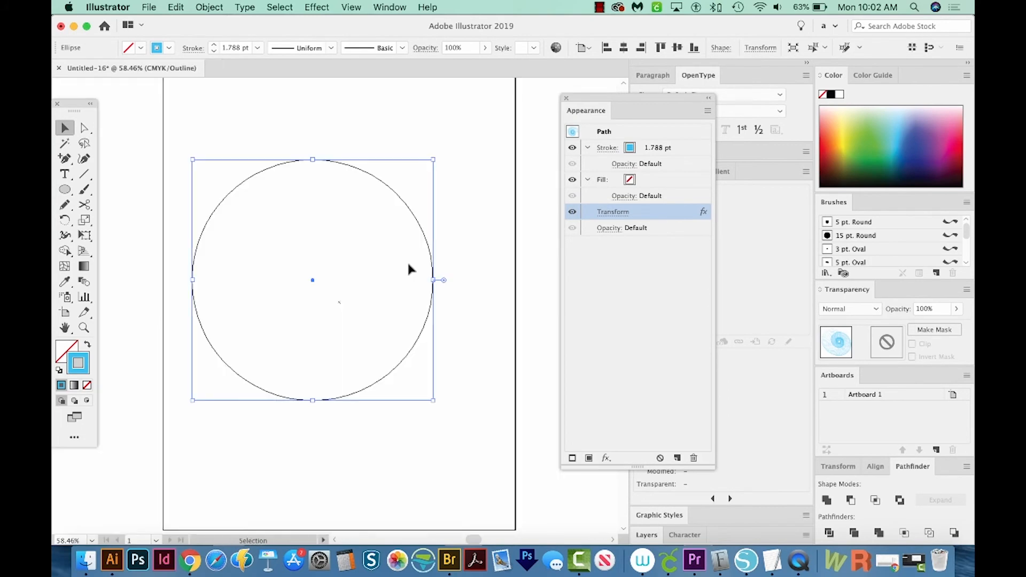
{"action": "mouse_move", "coordinate": [385, 404]}
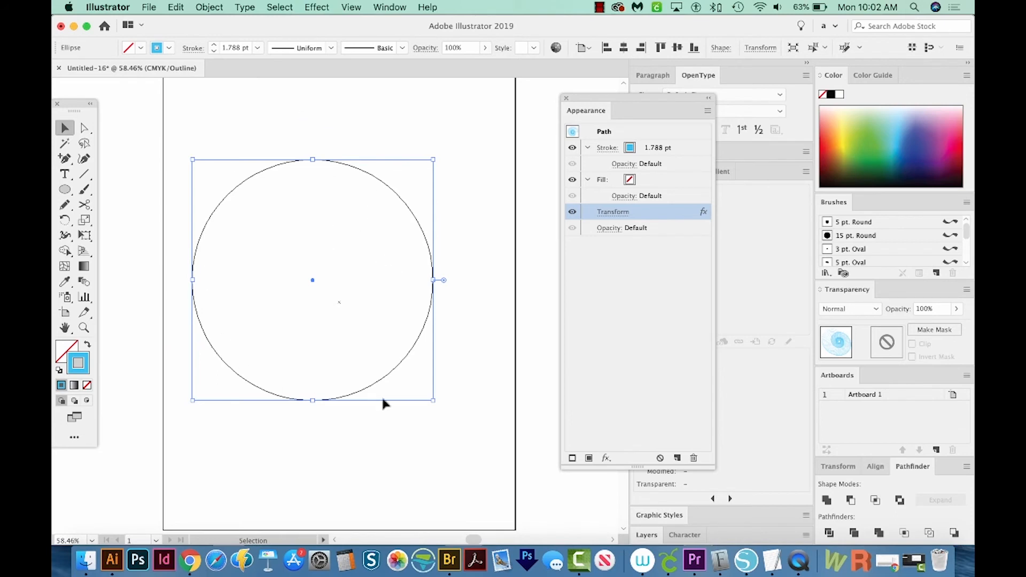
{"action": "mouse_move", "coordinate": [409, 274]}
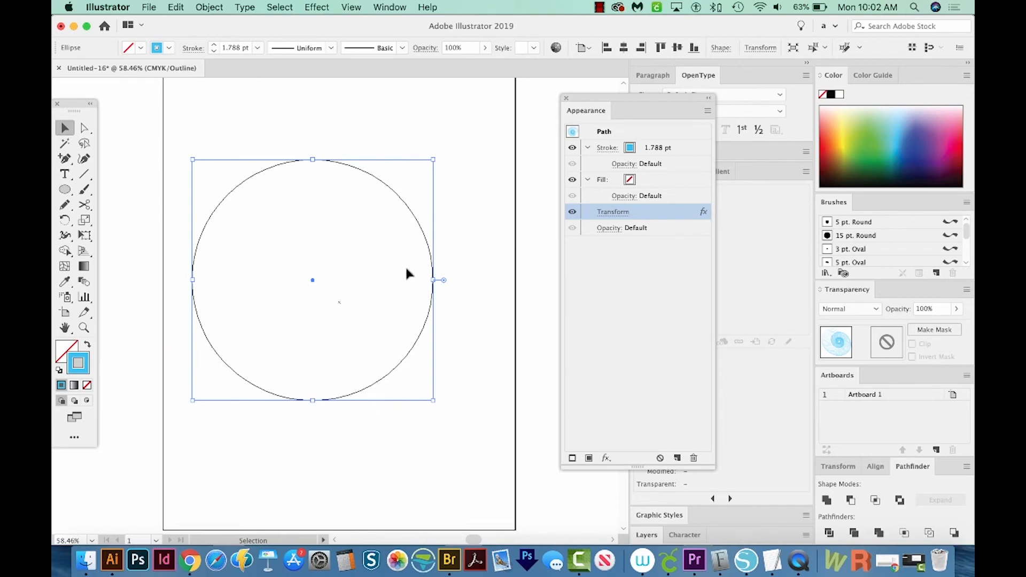
{"action": "left_click", "coordinate": [84, 128]}
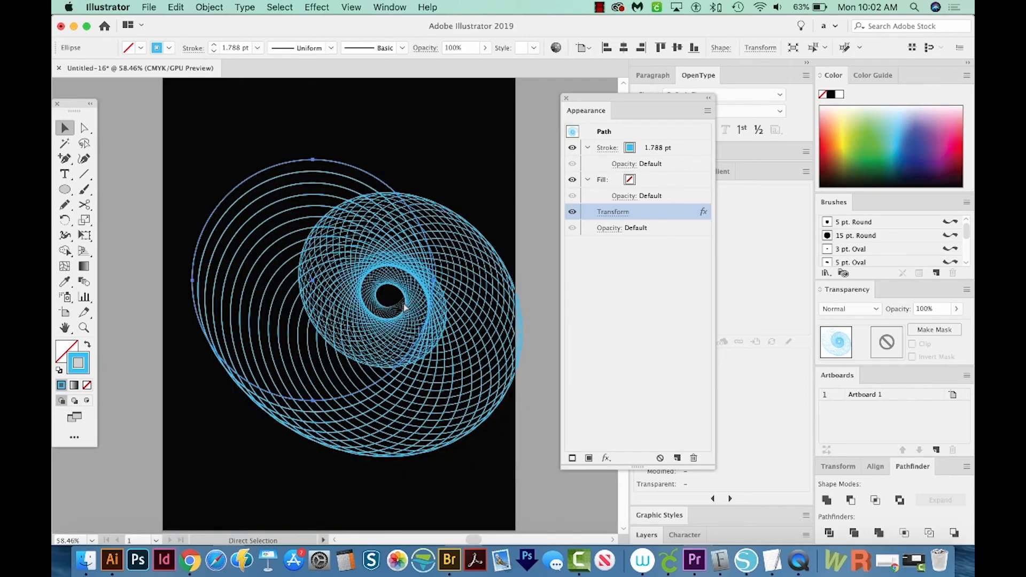
{"action": "left_click", "coordinate": [65, 128]}
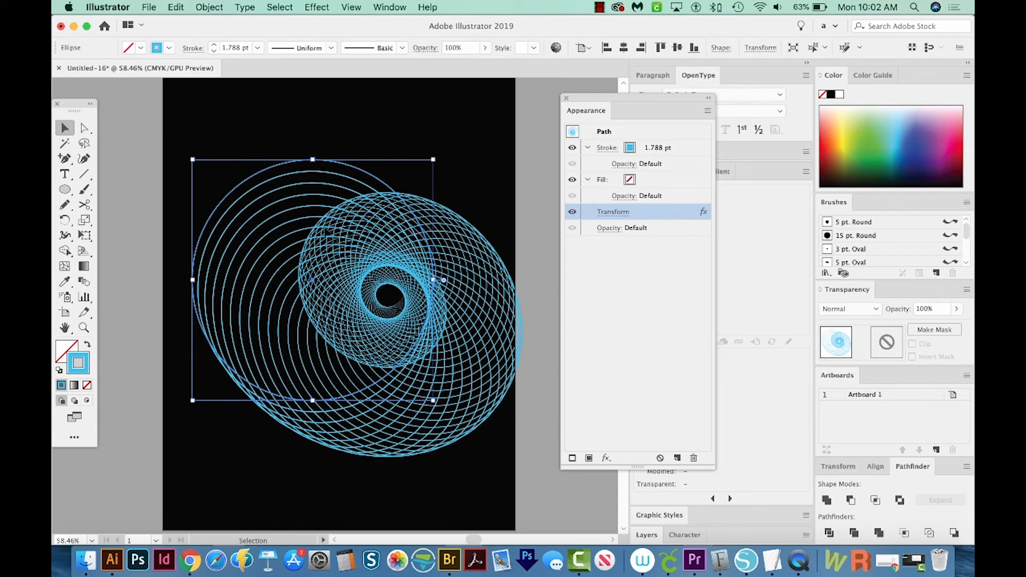
{"action": "mouse_move", "coordinate": [444, 180]}
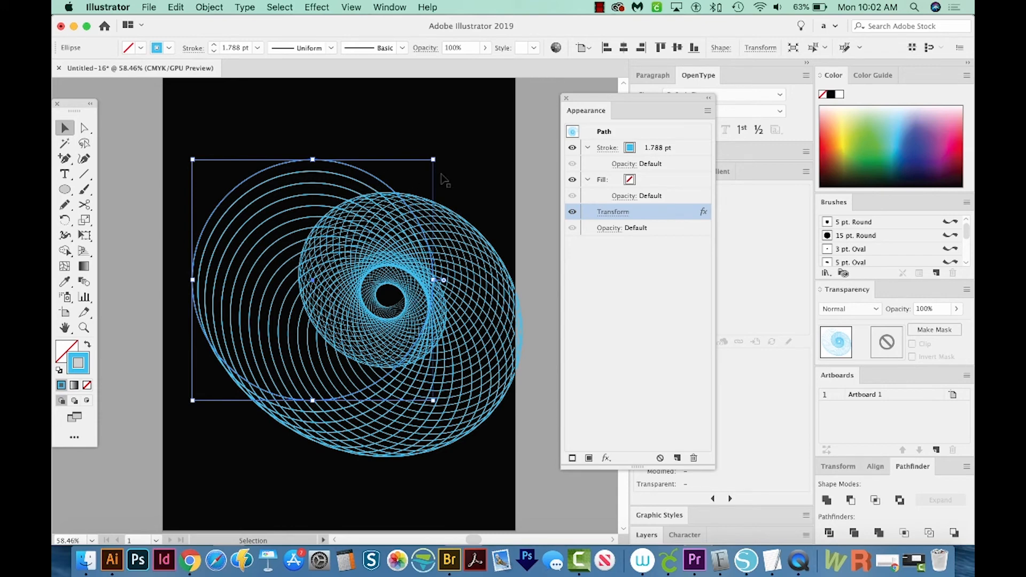
- Drag the base circle's anchor points with Direct Selection to warp the swirl into wavy loops
{"action": "left_click", "coordinate": [84, 129]}
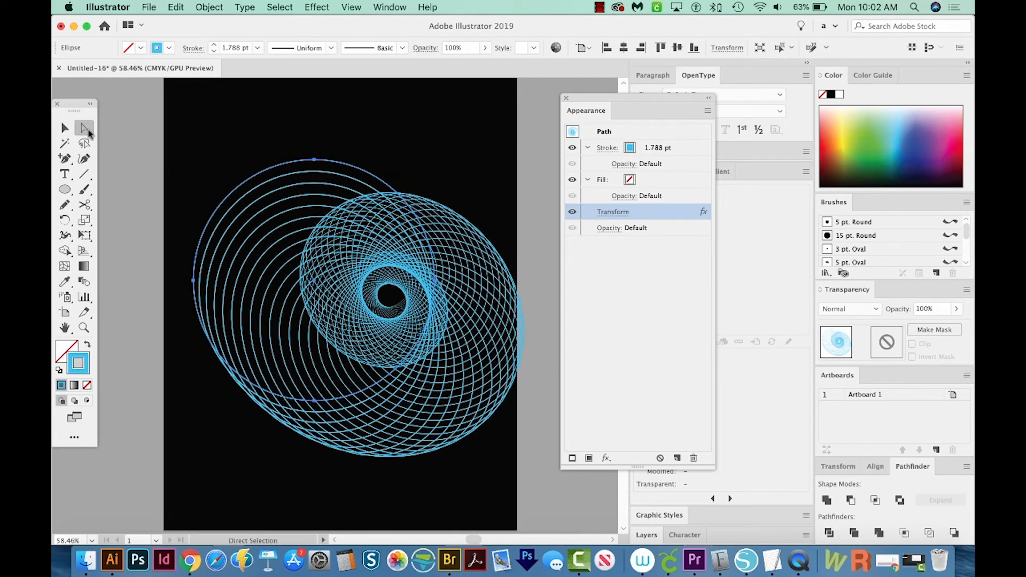
{"action": "mouse_move", "coordinate": [84, 129]}
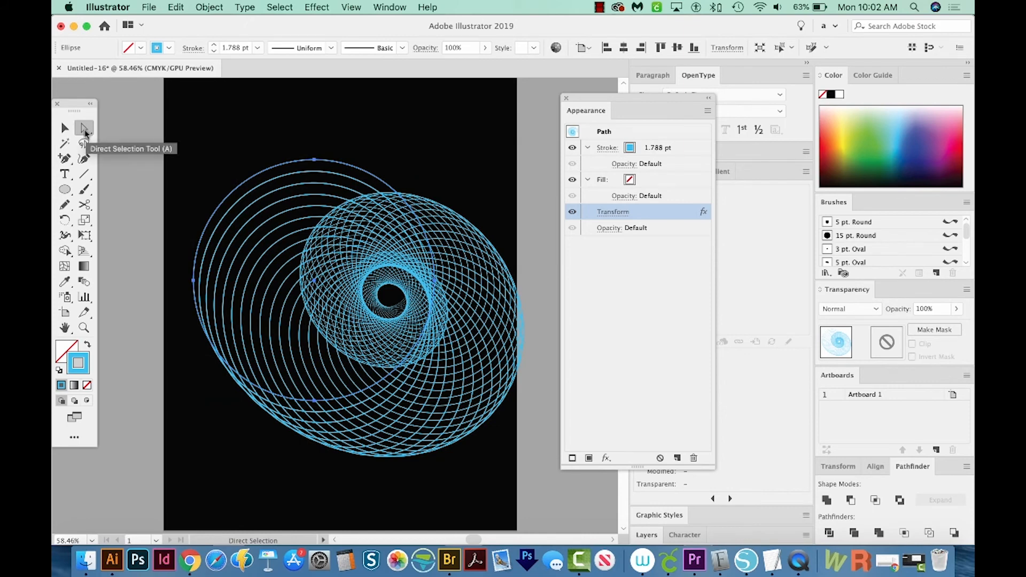
{"action": "mouse_move", "coordinate": [405, 172]}
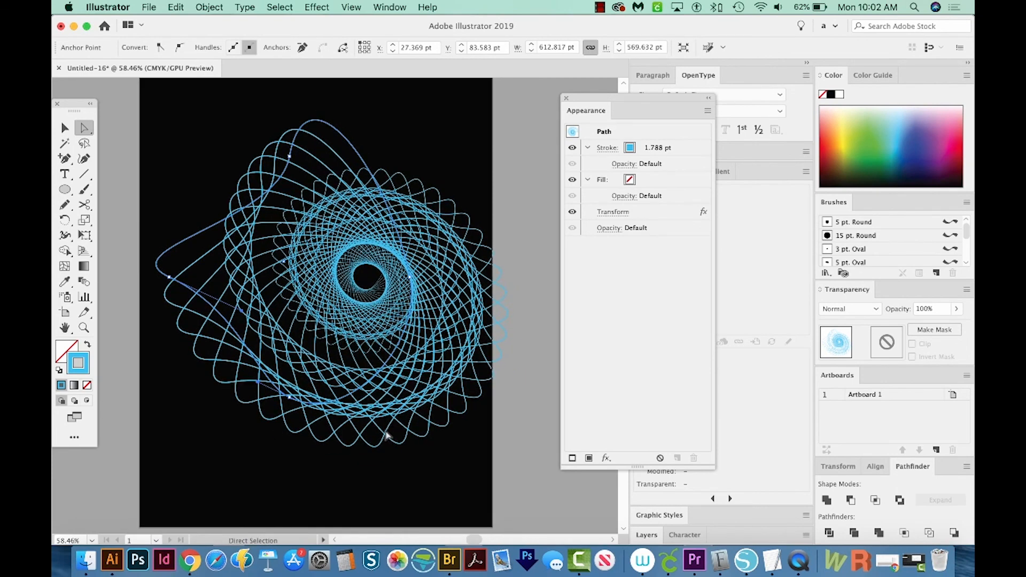
{"action": "left_click", "coordinate": [64, 128]}
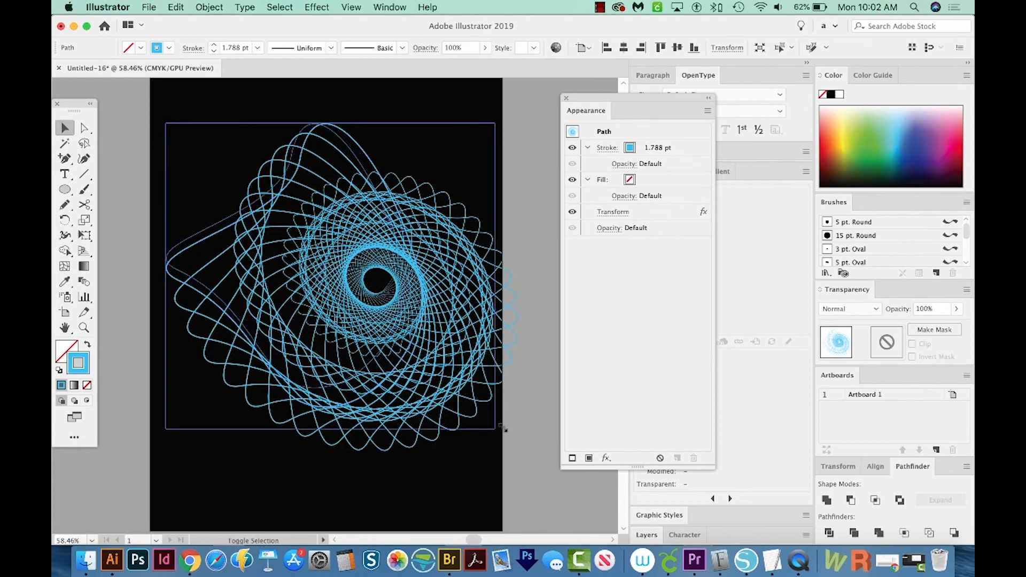